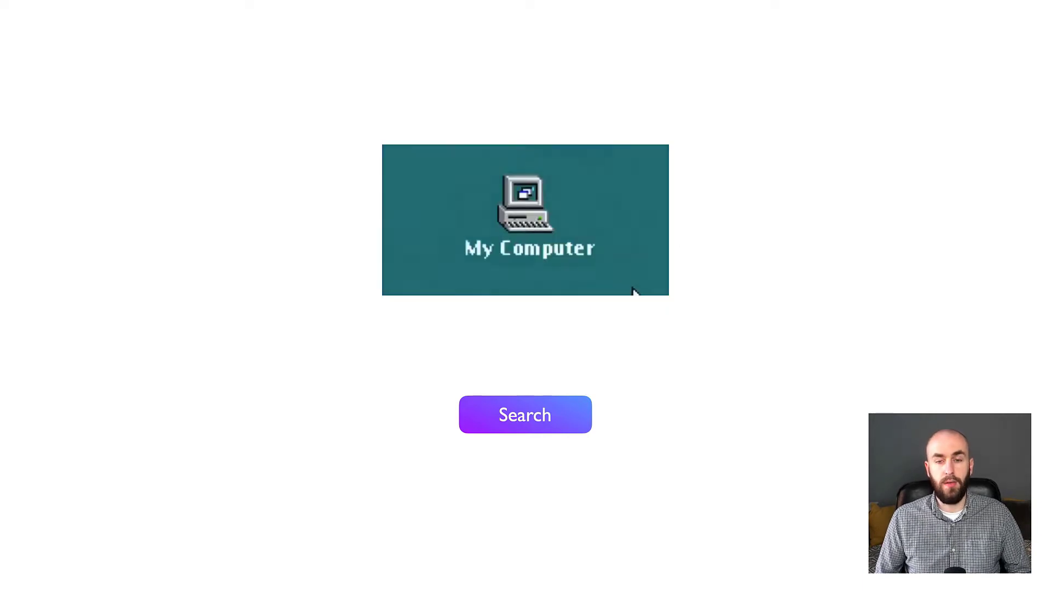
Step: Advance through the state machine slides, from state-plus-event to guarded transitions
{"action": "left_click", "coordinate": [544, 221]}
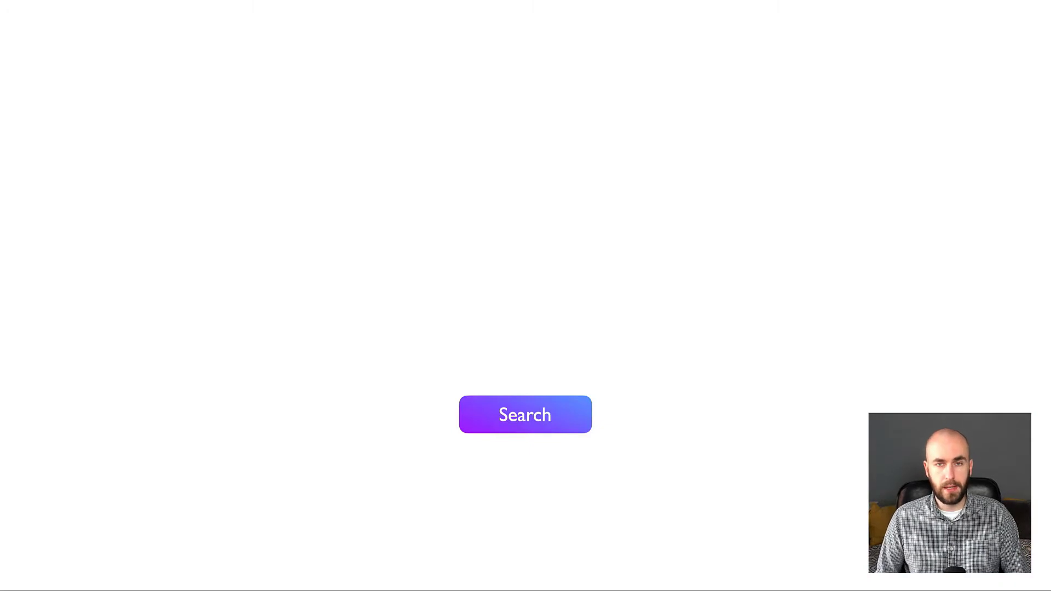
{"action": "left_click", "coordinate": [525, 415]}
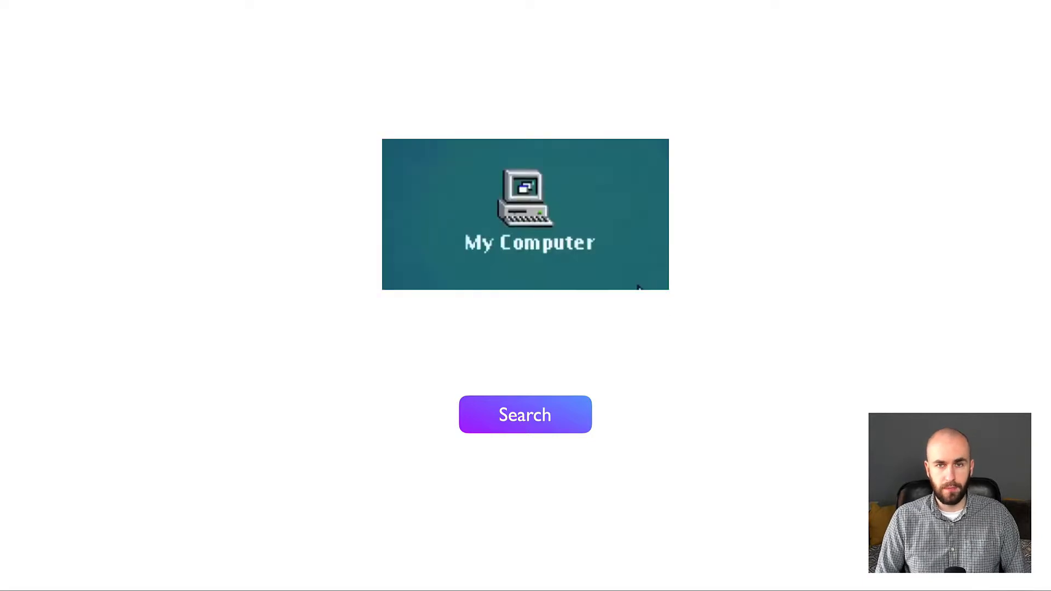
{"action": "left_click", "coordinate": [529, 201]}
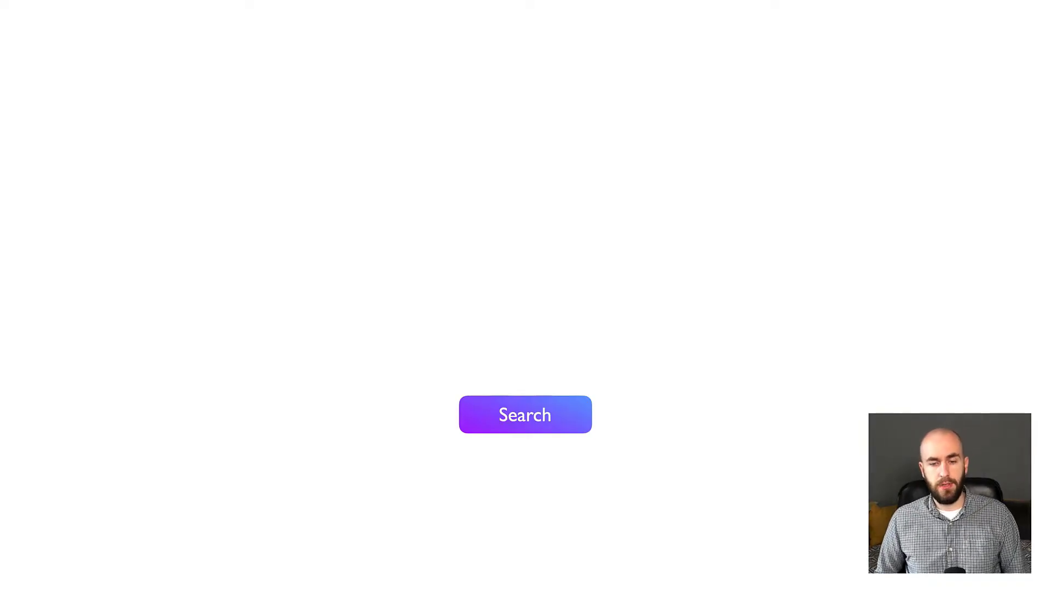
{"action": "left_click", "coordinate": [525, 414]}
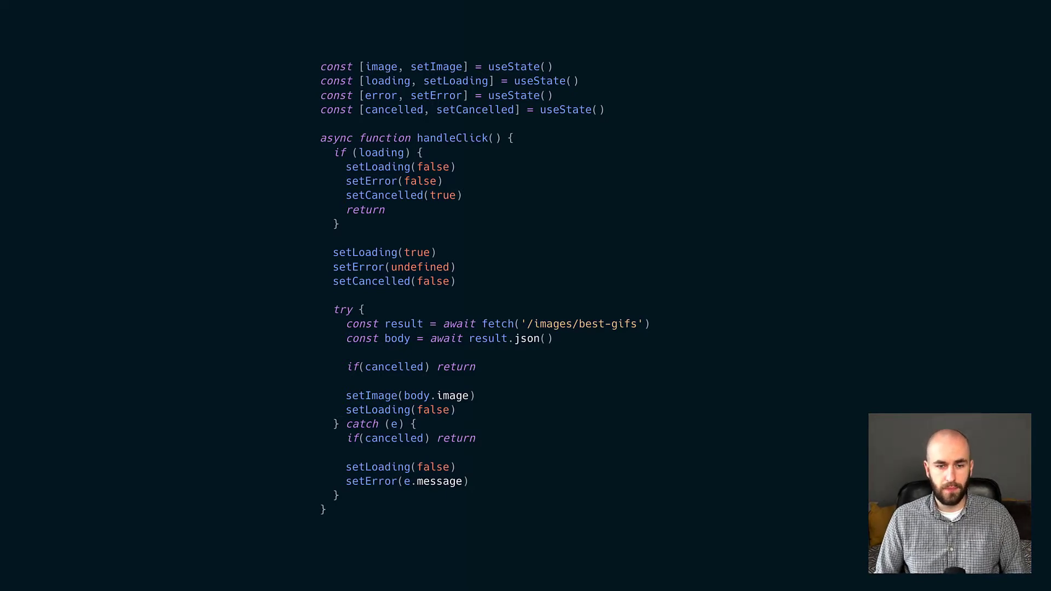
{"action": "key", "text": "Right"}
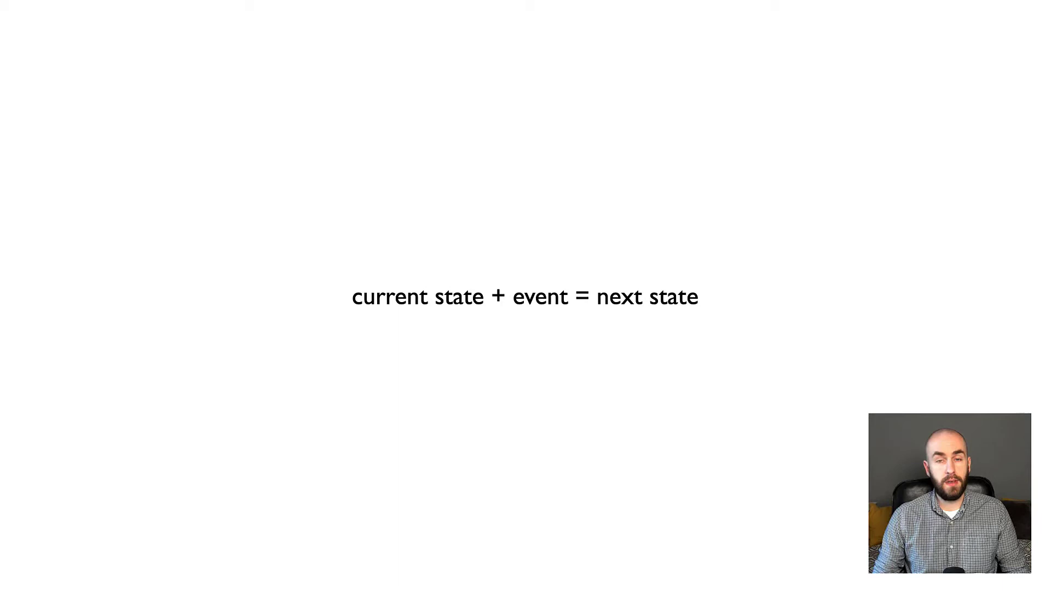
{"action": "key", "text": "Right"}
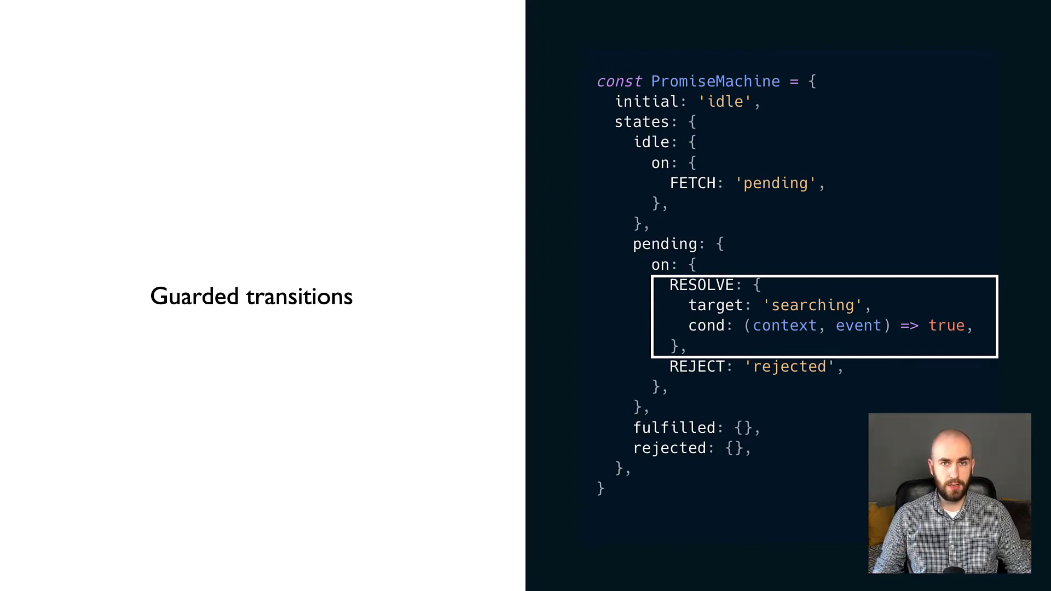
{"action": "key", "text": "Right"}
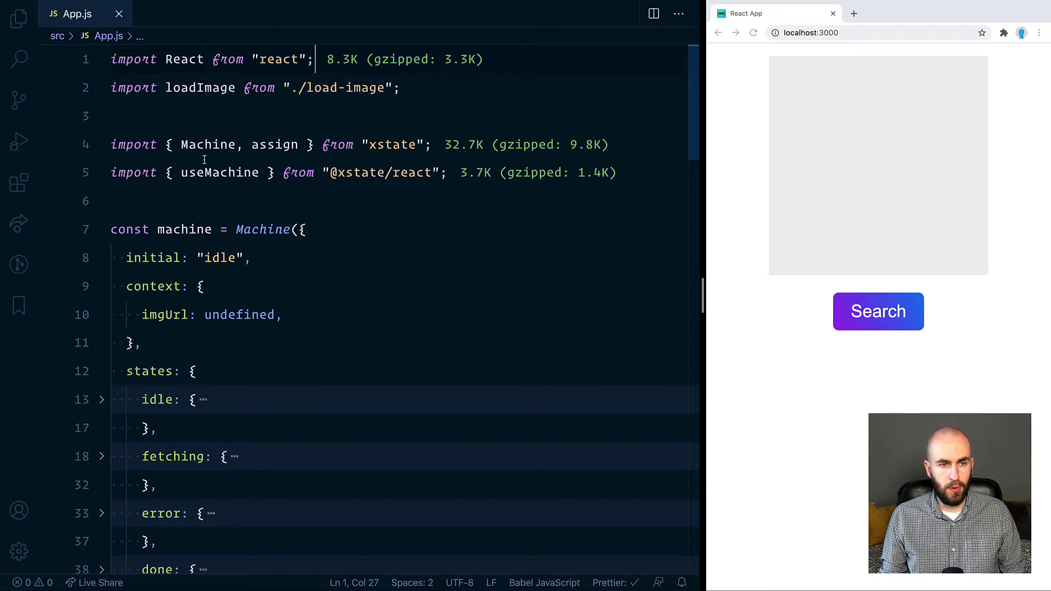
{"action": "double_click", "coordinate": [394, 144]}
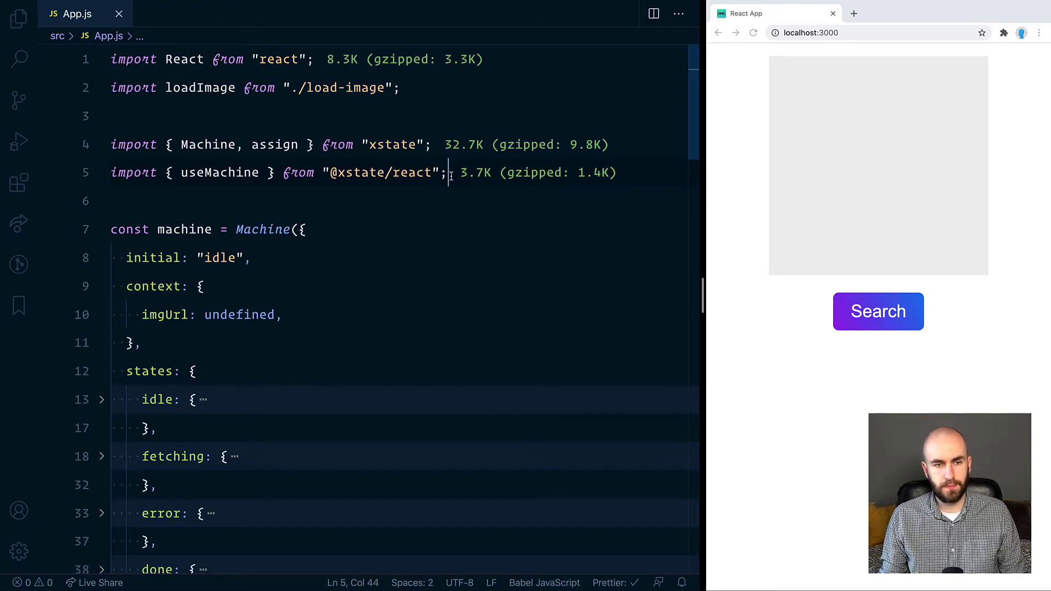
{"action": "mouse_move", "coordinate": [435, 242]}
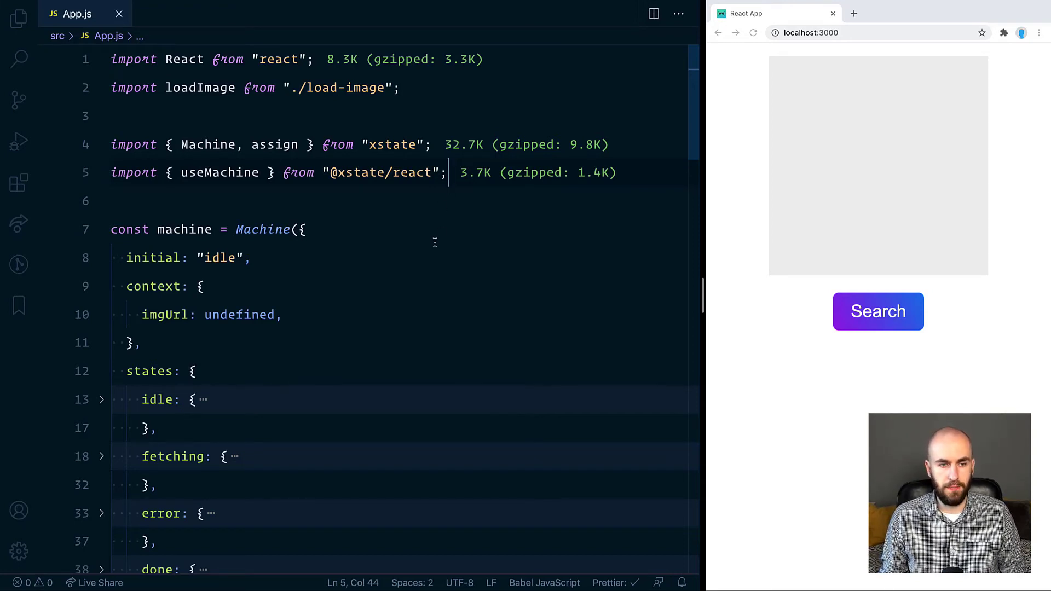
{"action": "scroll", "scroll_direction": "down", "scroll_amount": 3}
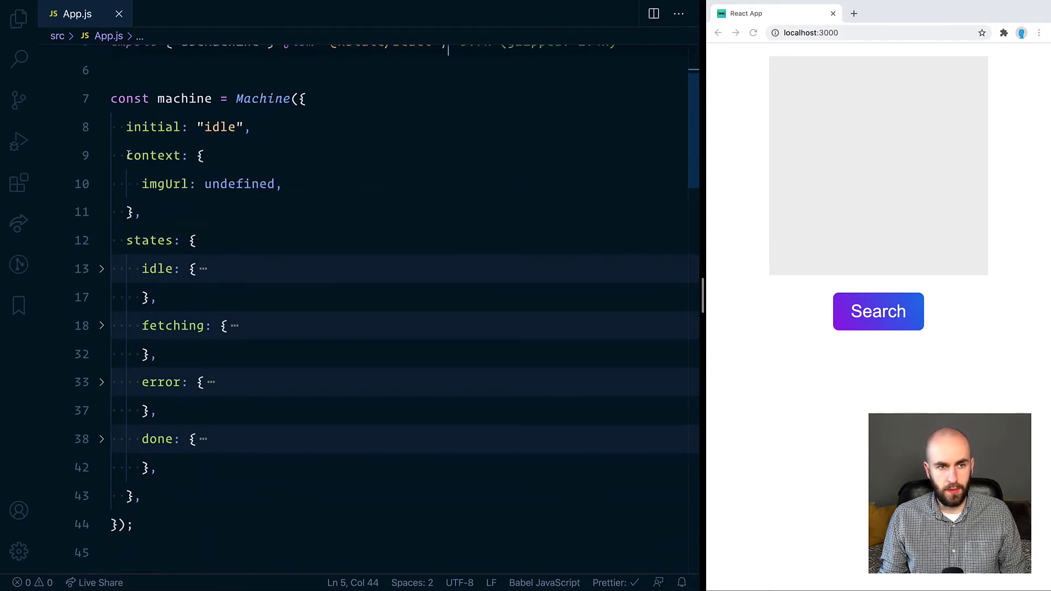
{"action": "mouse_move", "coordinate": [164, 184]}
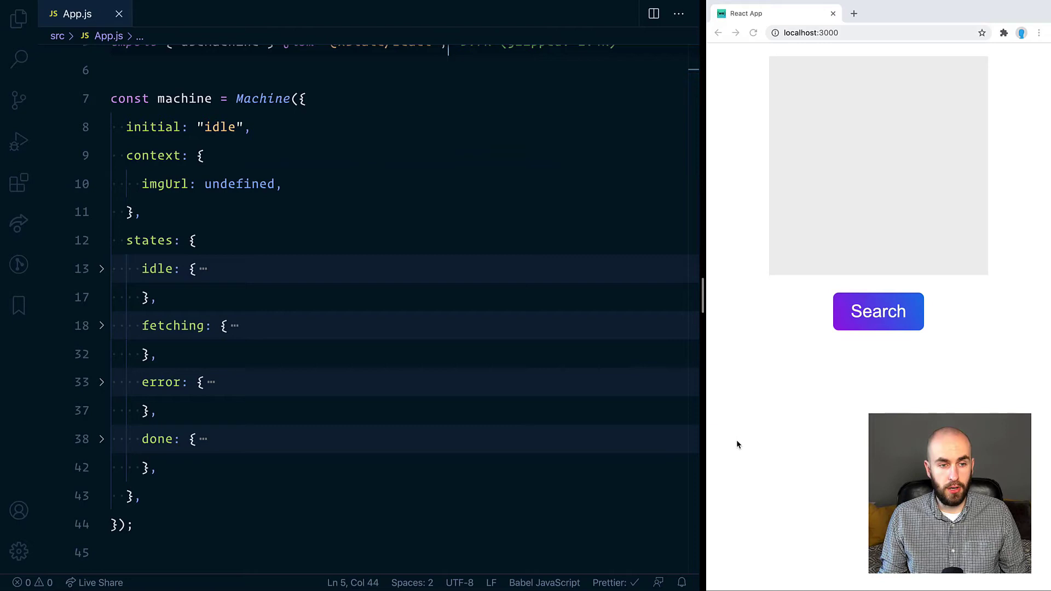
{"action": "mouse_move", "coordinate": [874, 386]}
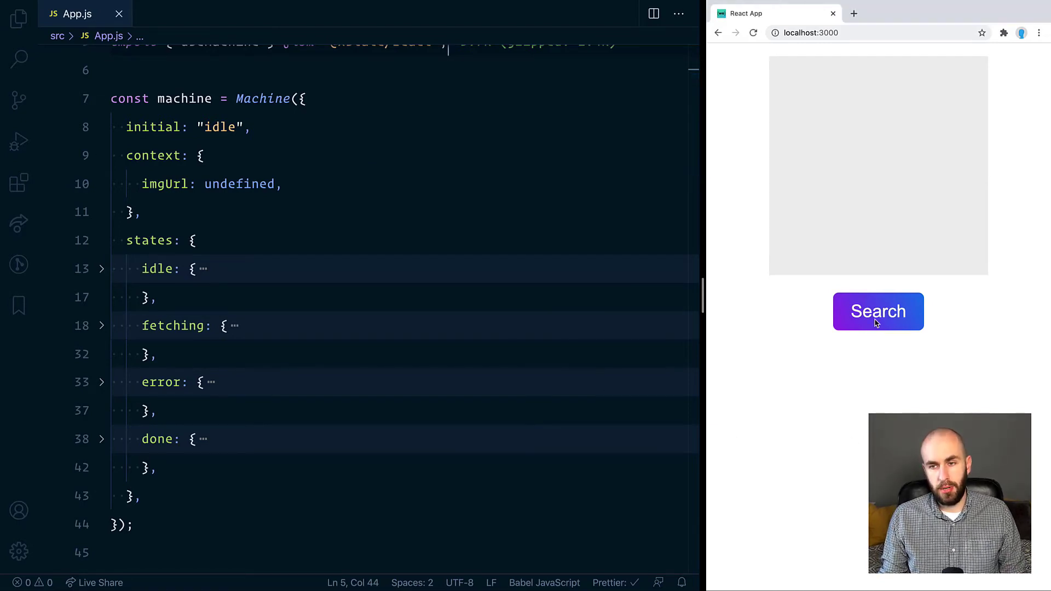
Step: Fetch an image, retry after the error, load new GIFs, then reset to the empty screen
{"action": "left_click", "coordinate": [878, 311]}
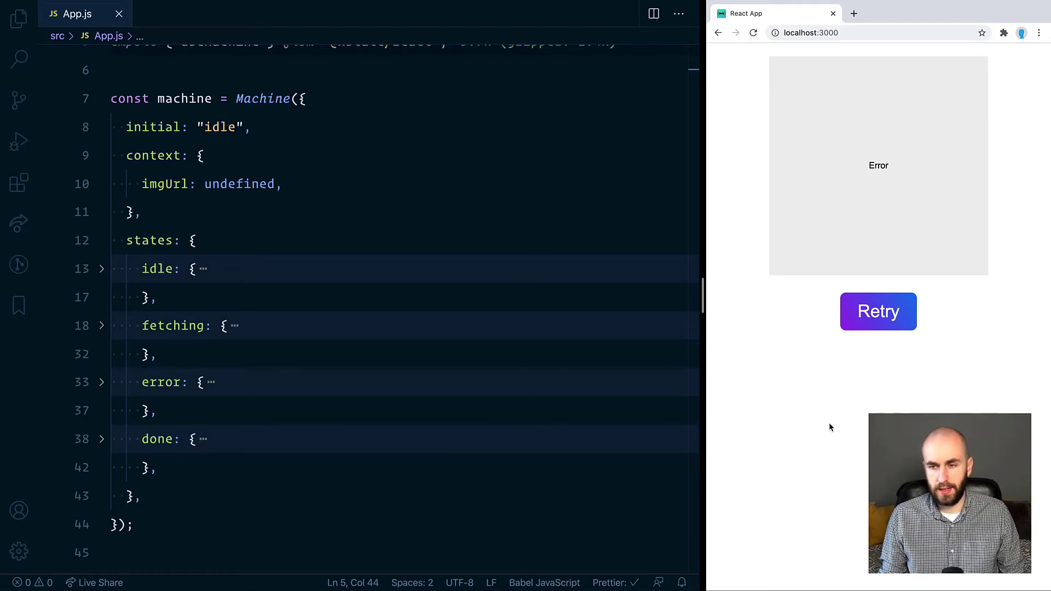
{"action": "left_click", "coordinate": [879, 311]}
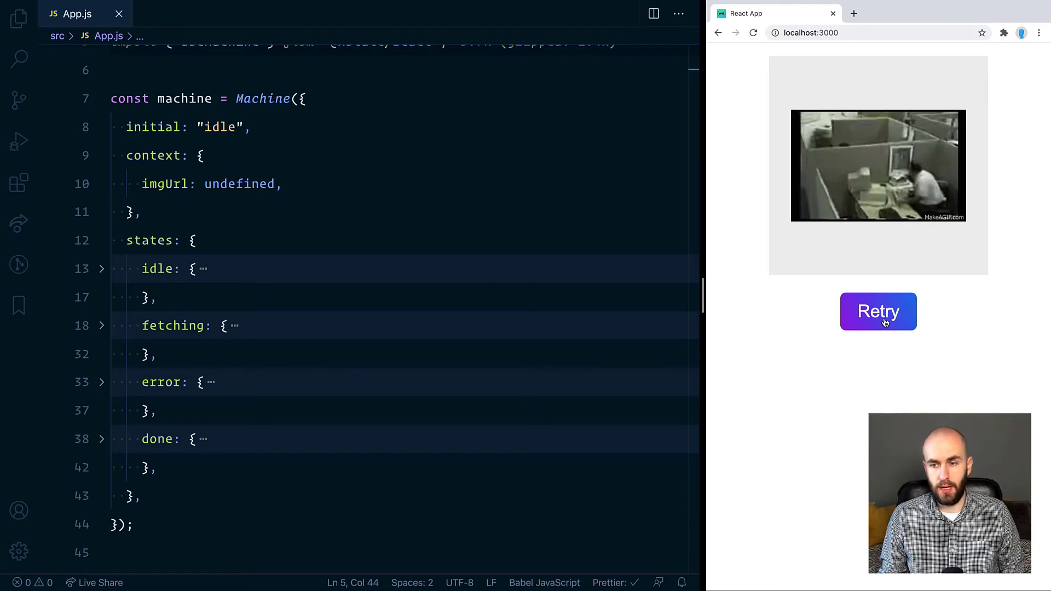
{"action": "left_click", "coordinate": [878, 311]}
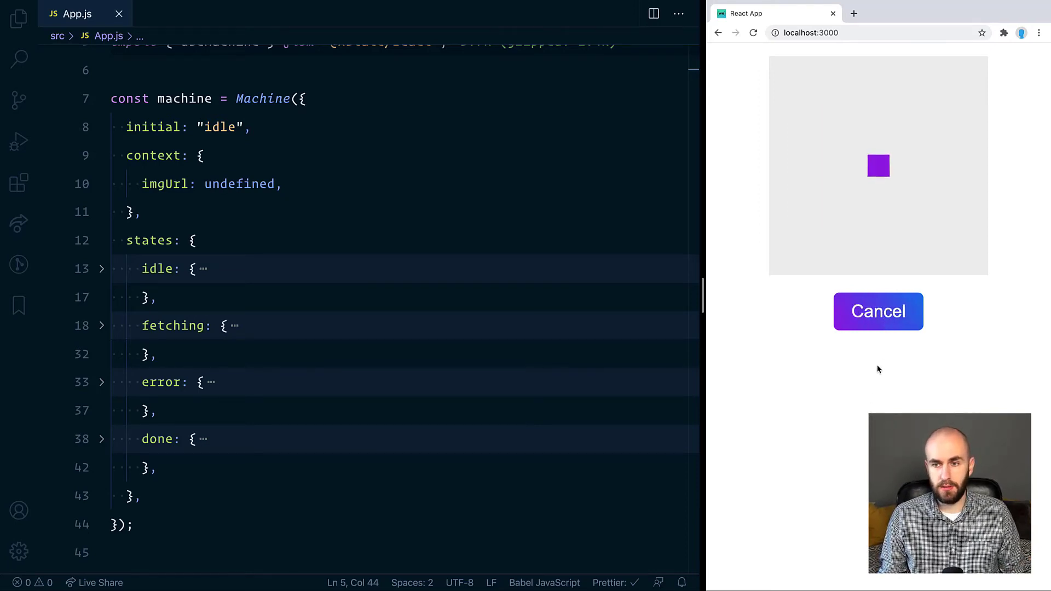
{"action": "left_click", "coordinate": [878, 311]}
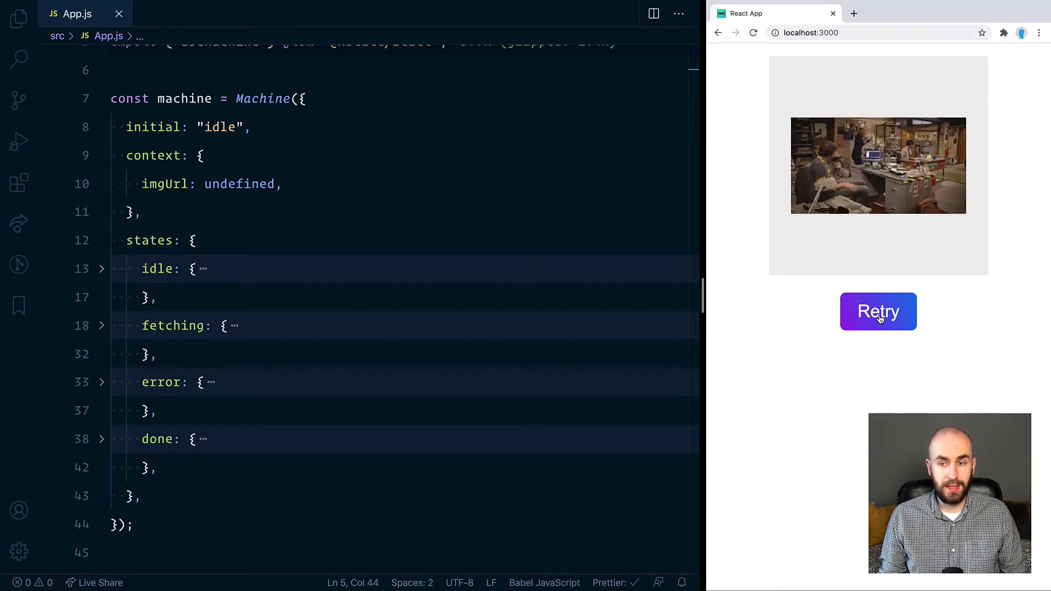
{"action": "left_click", "coordinate": [878, 311]}
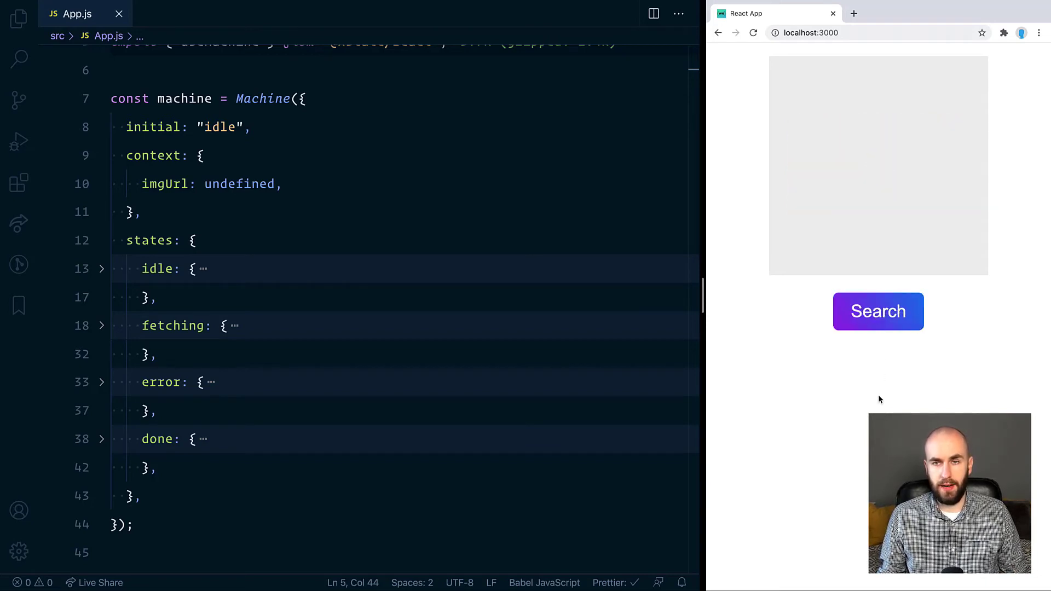
{"action": "mouse_move", "coordinate": [105, 256]}
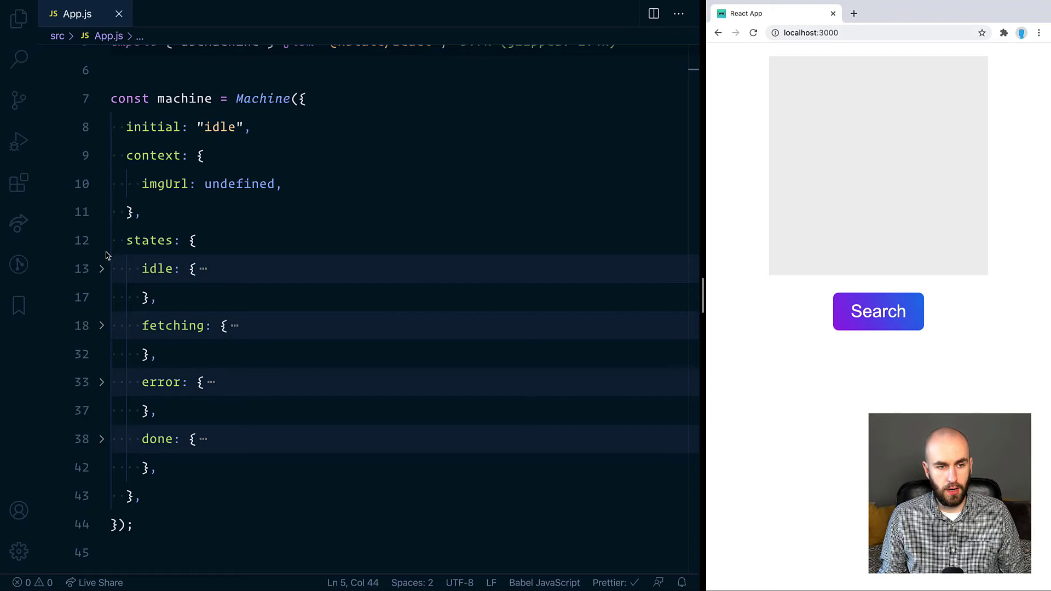
Step: Unfold idle, fetching and its invoke block, inspecting the LOAD and CANCEL events
{"action": "left_click", "coordinate": [101, 268]}
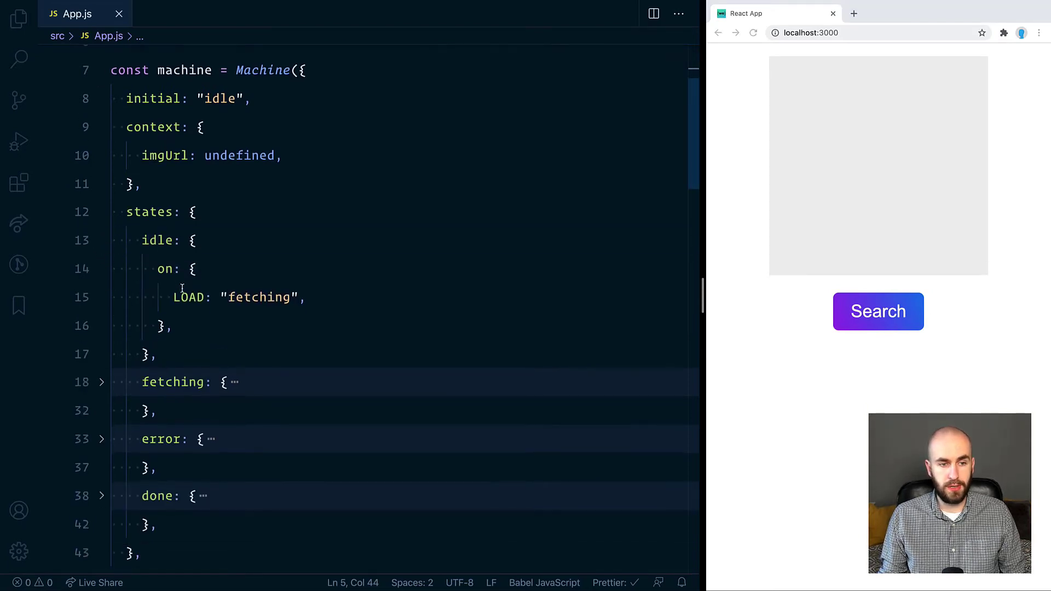
{"action": "double_click", "coordinate": [188, 297]}
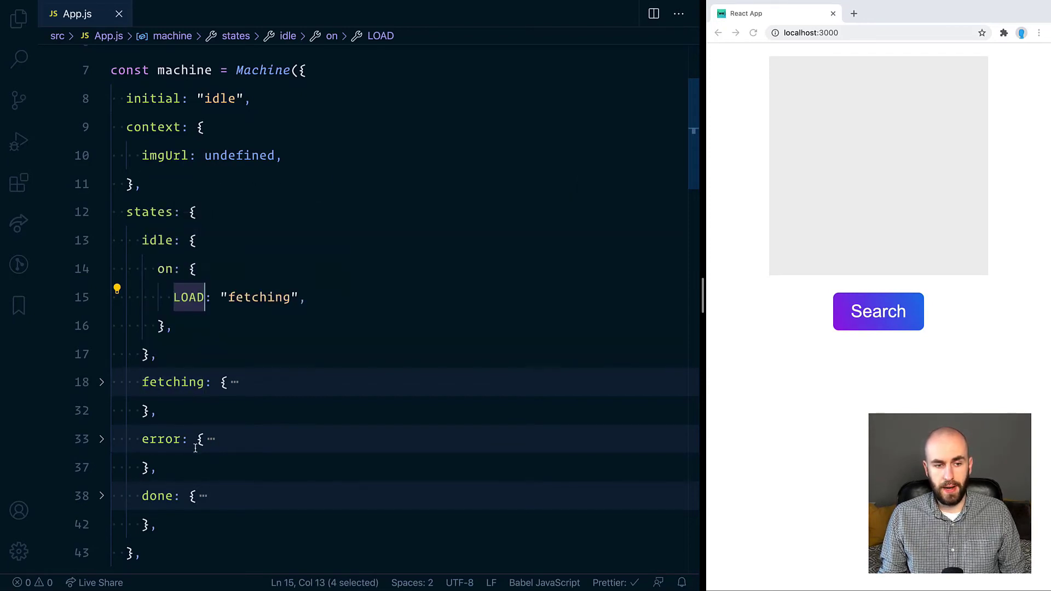
{"action": "mouse_move", "coordinate": [227, 433]}
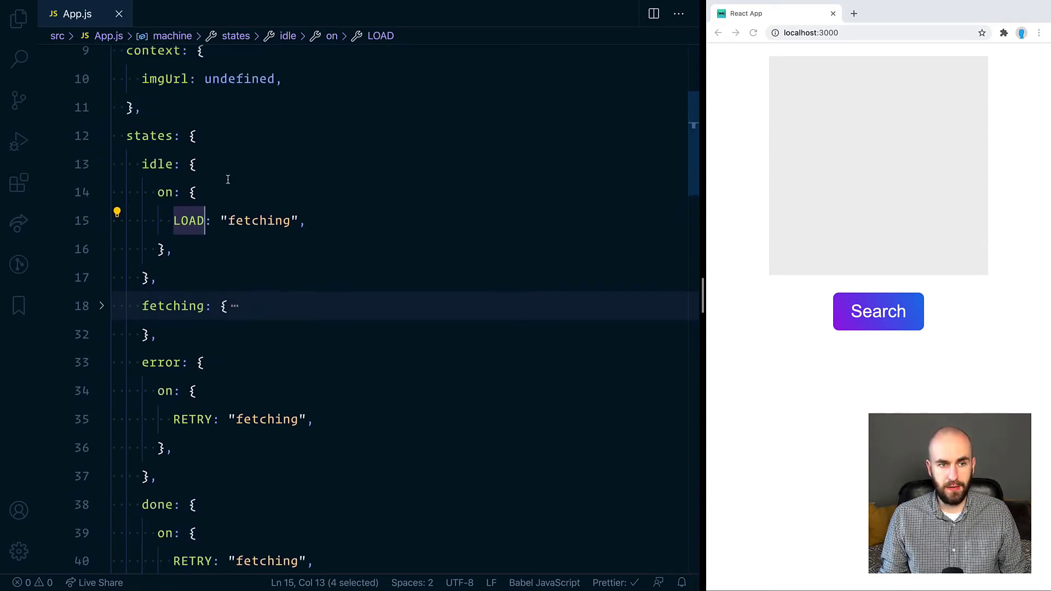
{"action": "mouse_move", "coordinate": [331, 296]}
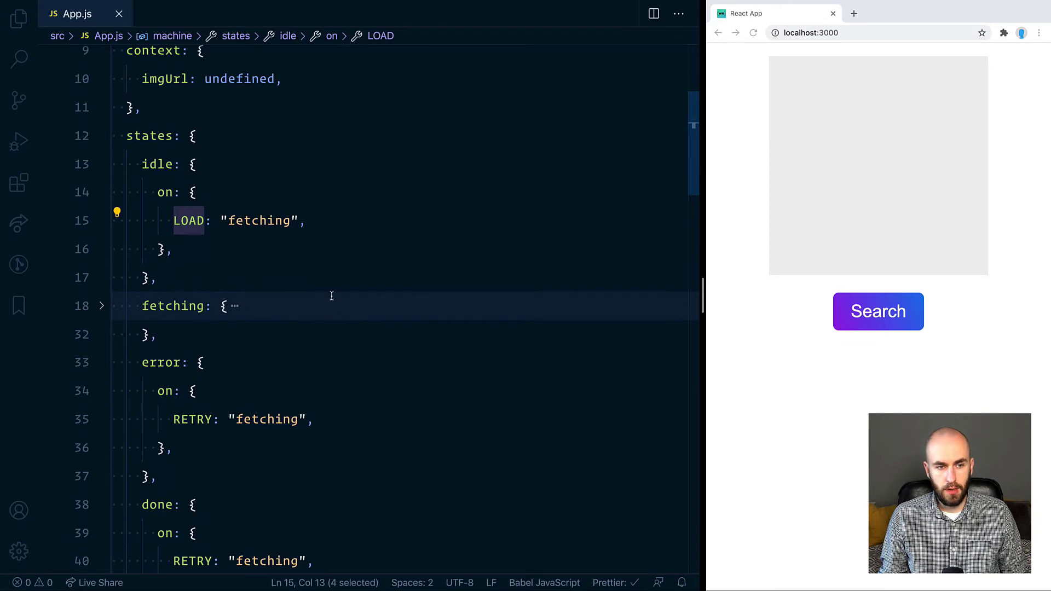
{"action": "left_click", "coordinate": [101, 306]}
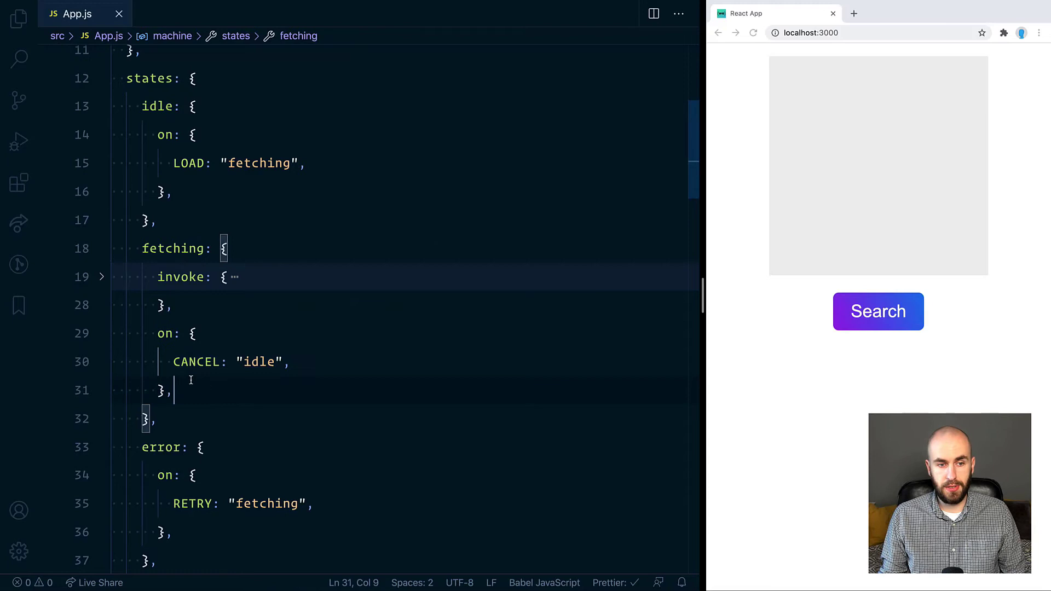
{"action": "double_click", "coordinate": [197, 362]}
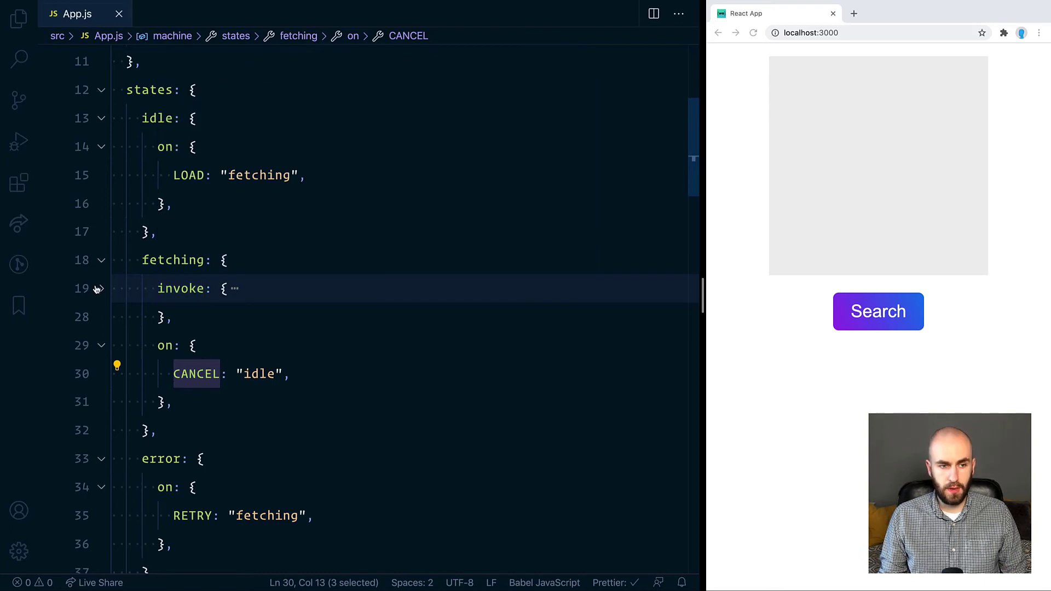
{"action": "left_click", "coordinate": [99, 288]}
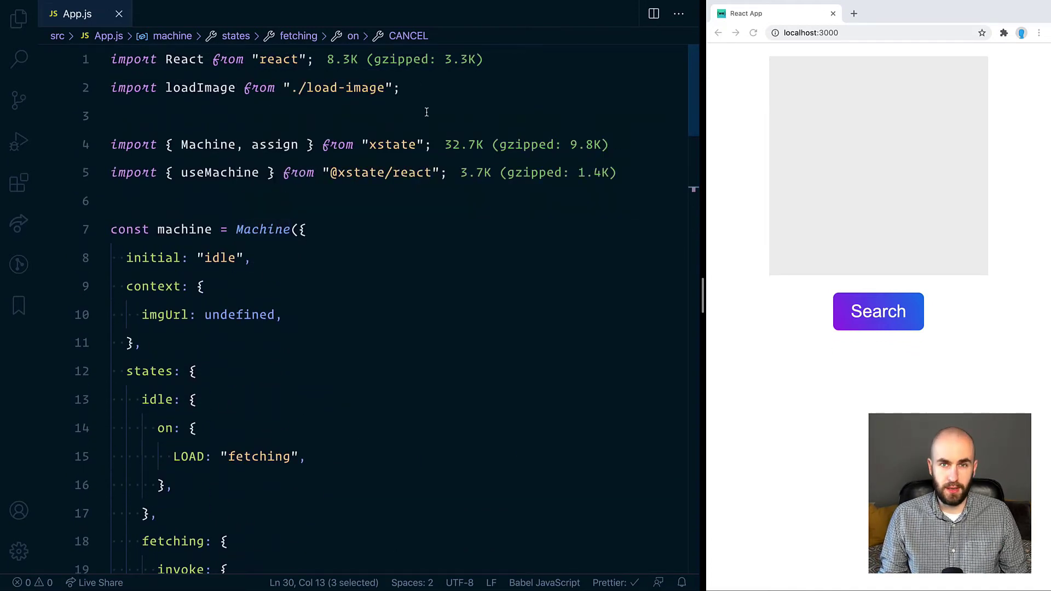
{"action": "scroll", "scroll_direction": "down", "scroll_amount": 3}
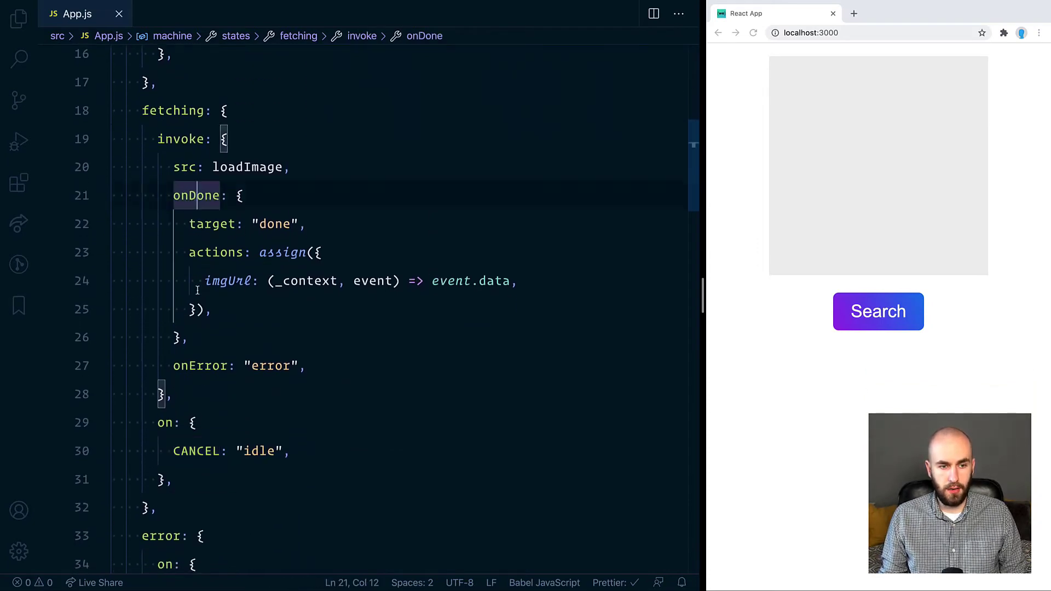
Step: Check the assign action's import, then fold the fetching state on line 18
{"action": "left_click", "coordinate": [386, 361]}
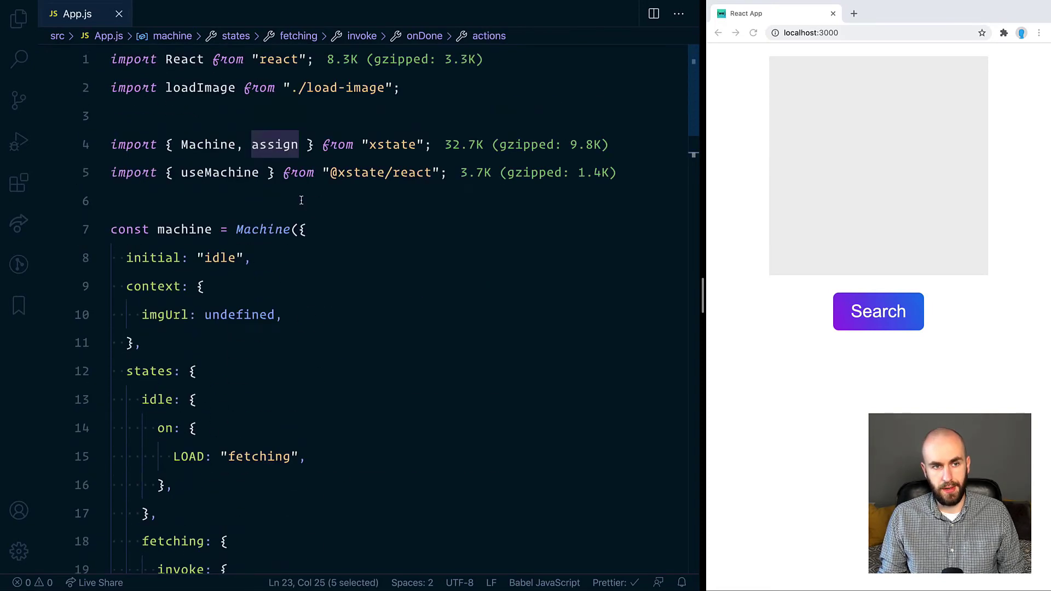
{"action": "scroll", "scroll_direction": "down", "scroll_amount": 3}
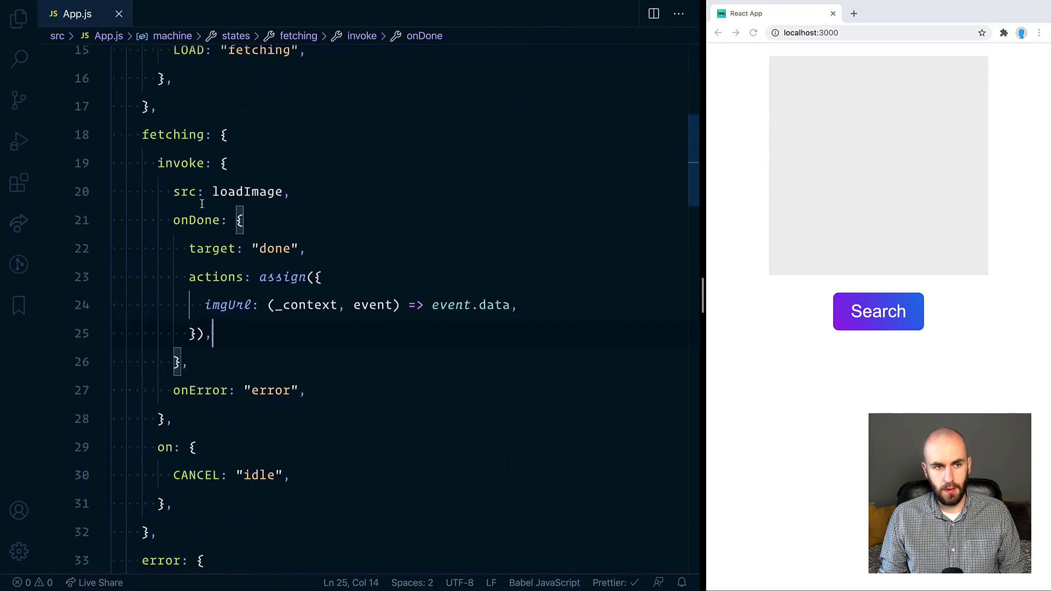
{"action": "left_click", "coordinate": [102, 134]}
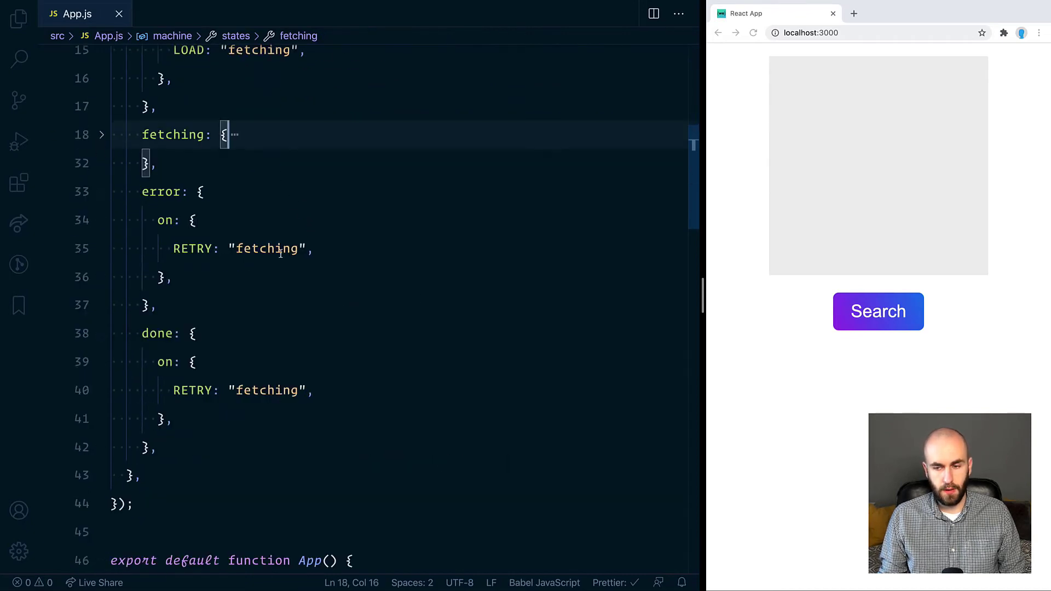
{"action": "left_click", "coordinate": [878, 311]}
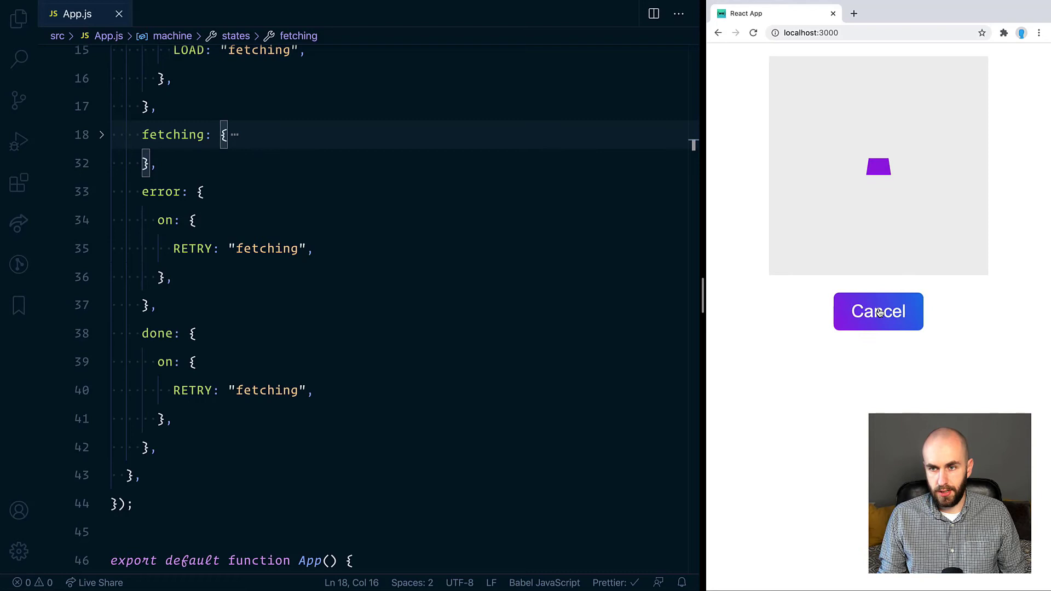
{"action": "left_click", "coordinate": [878, 311]}
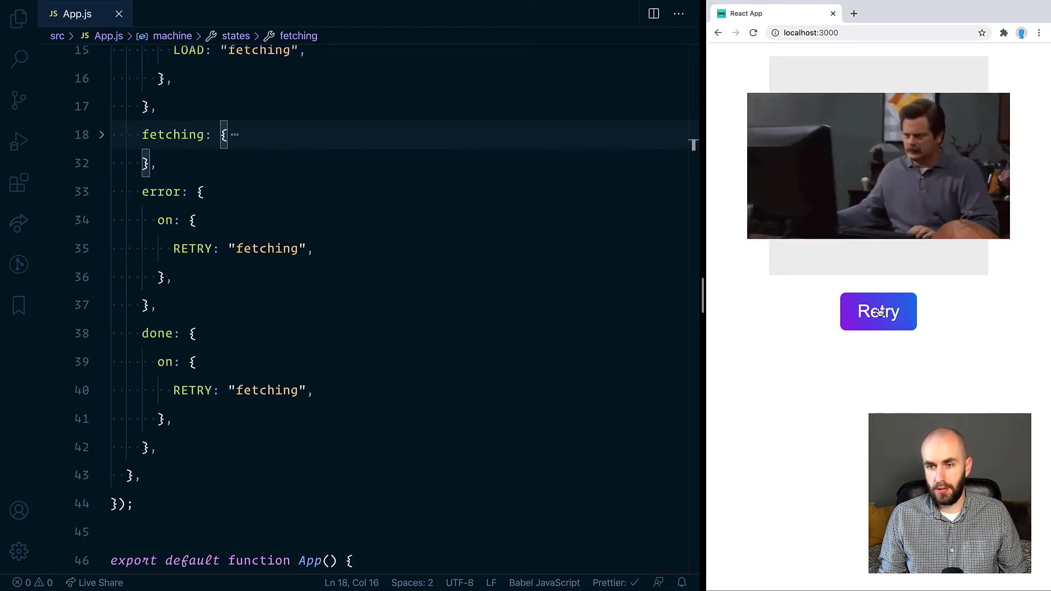
{"action": "left_click", "coordinate": [878, 311]}
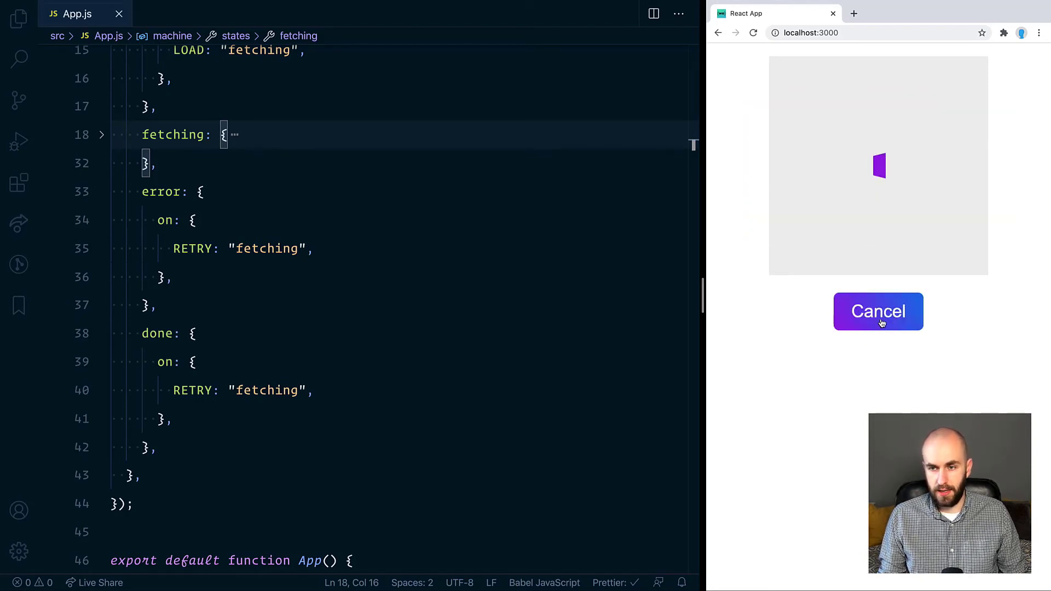
{"action": "left_click", "coordinate": [878, 311]}
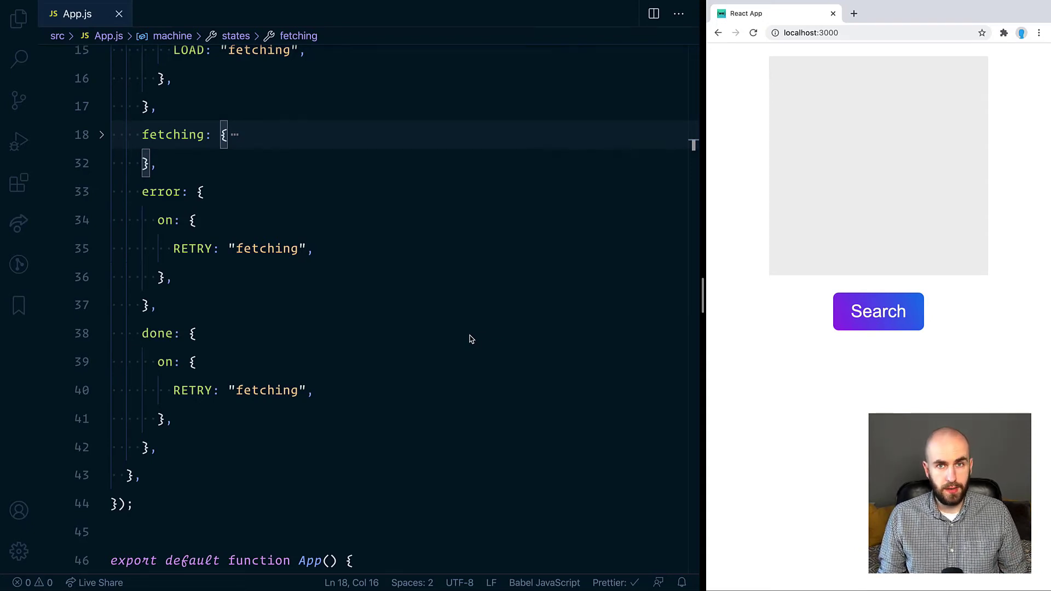
{"action": "mouse_move", "coordinate": [174, 439]}
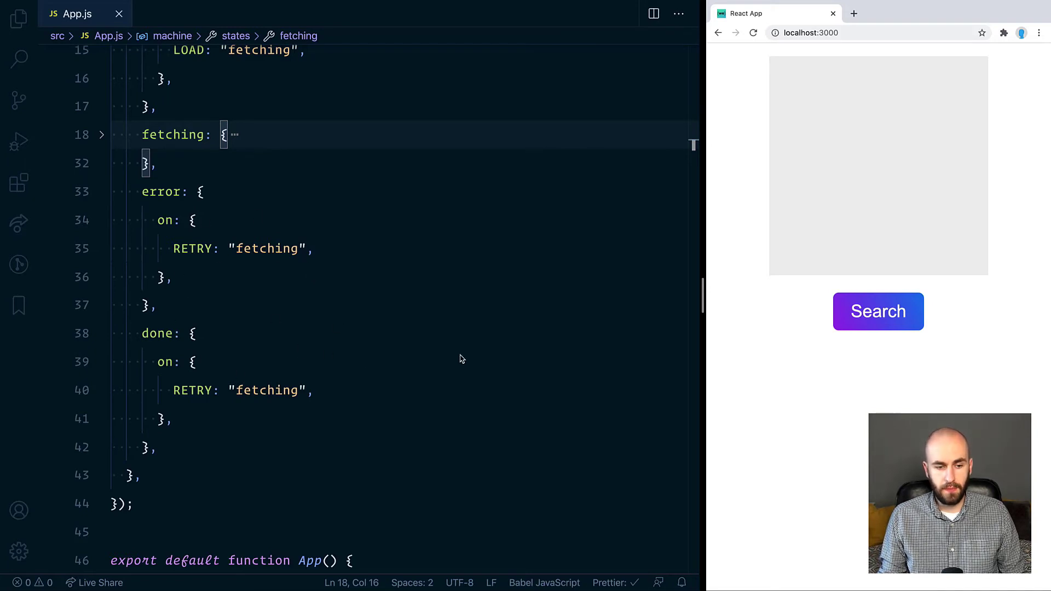
{"action": "scroll", "scroll_direction": "down", "scroll_amount": 3}
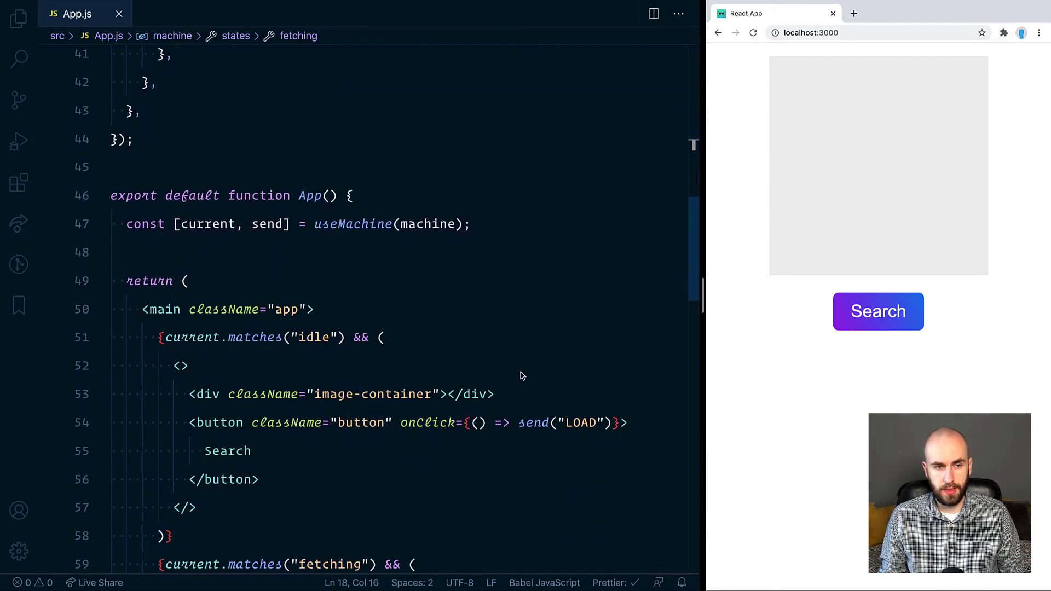
{"action": "double_click", "coordinate": [353, 224]}
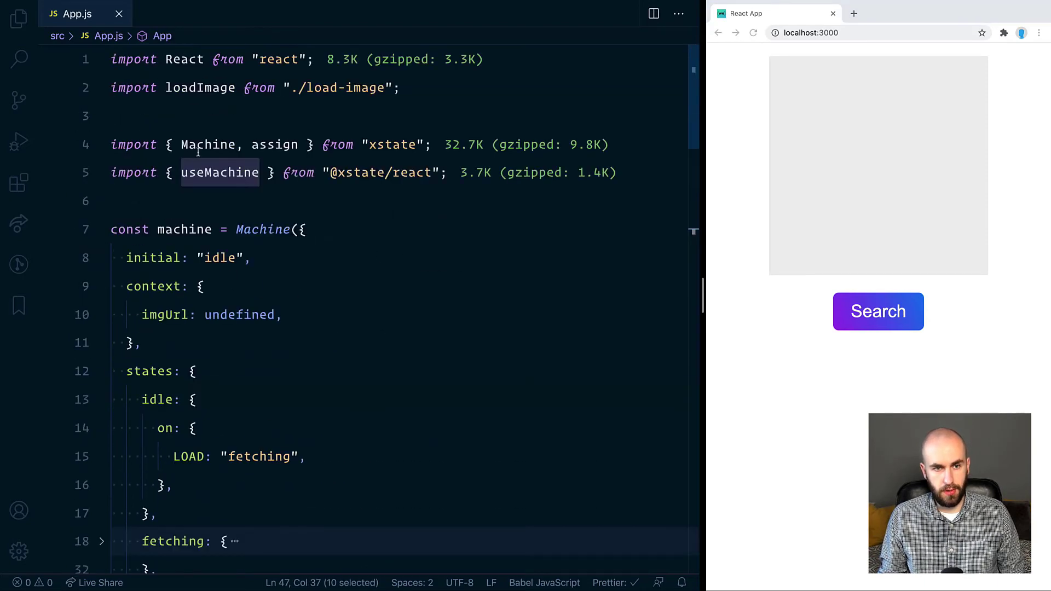
{"action": "scroll", "scroll_direction": "down", "scroll_amount": 3}
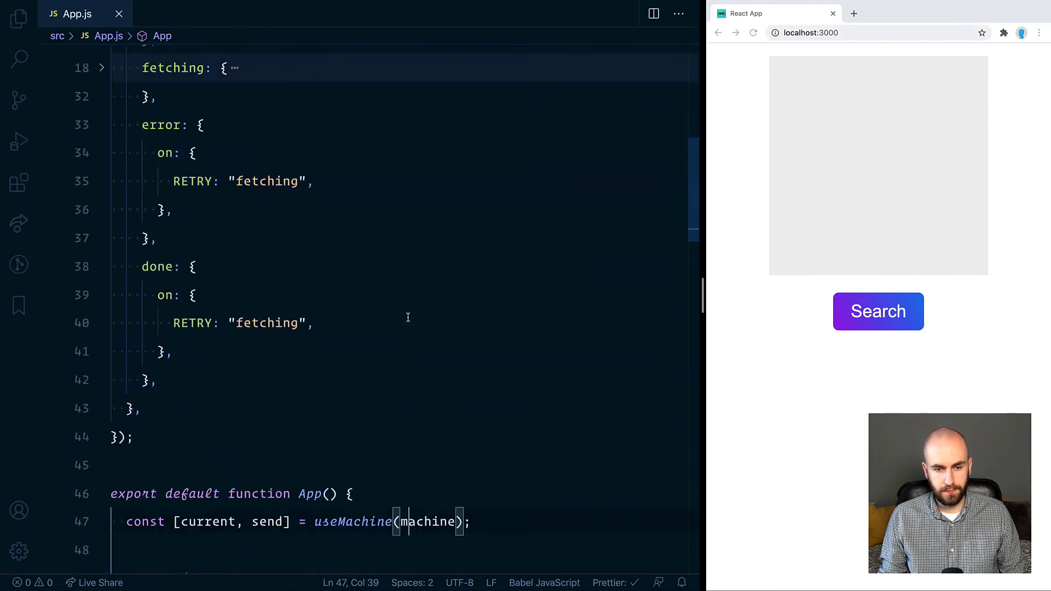
{"action": "scroll", "scroll_direction": "down", "scroll_amount": 3}
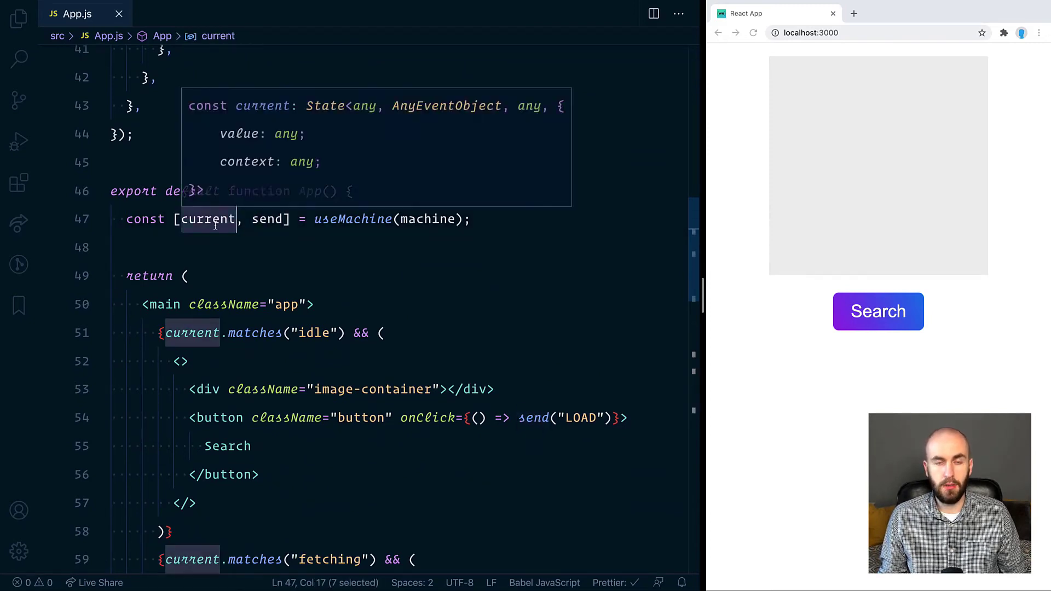
{"action": "double_click", "coordinate": [268, 219]}
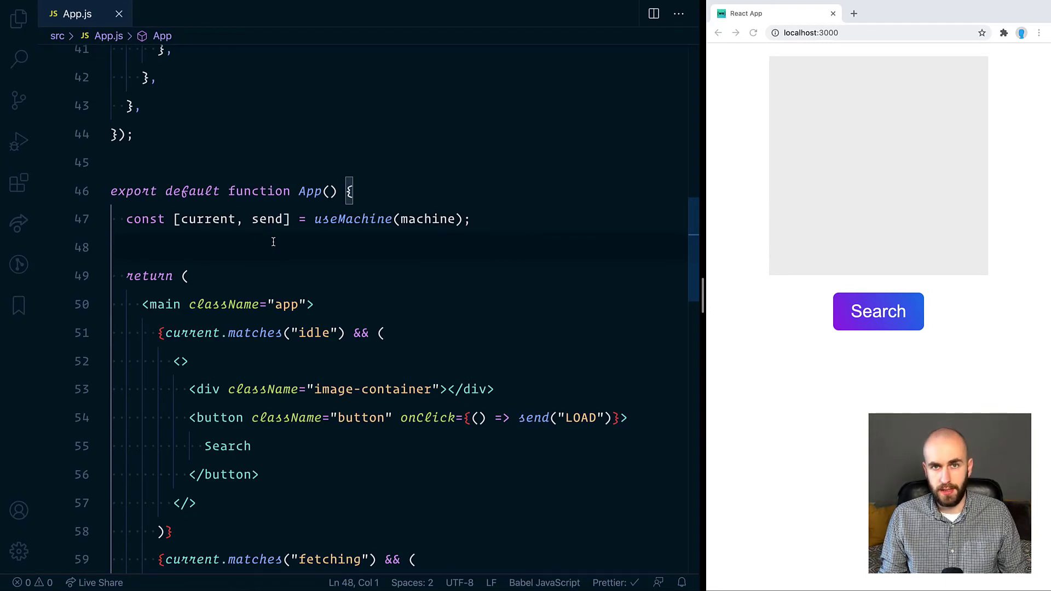
{"action": "mouse_move", "coordinate": [434, 231]}
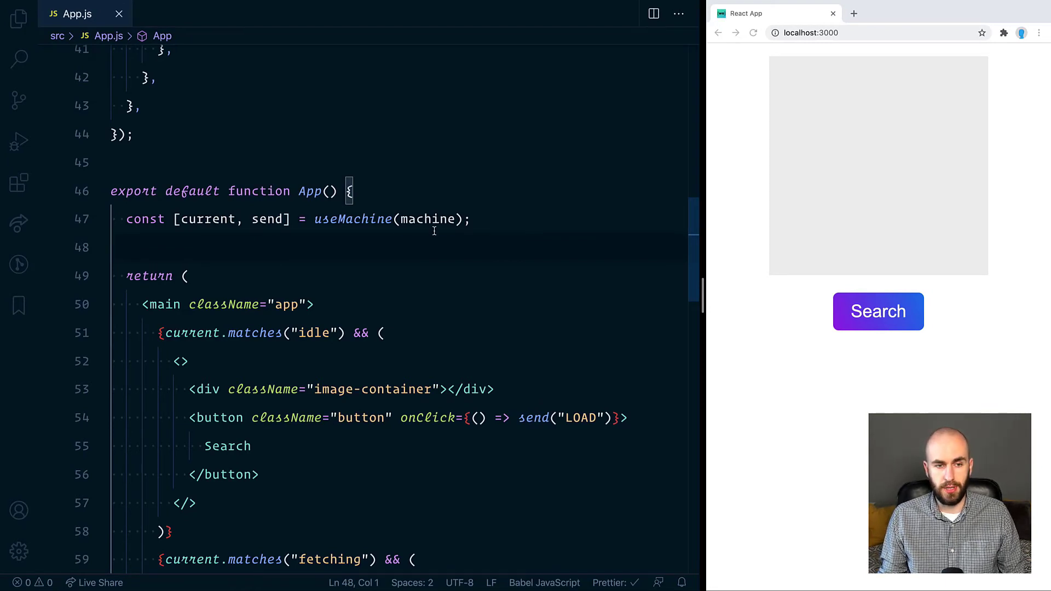
{"action": "mouse_move", "coordinate": [208, 218]}
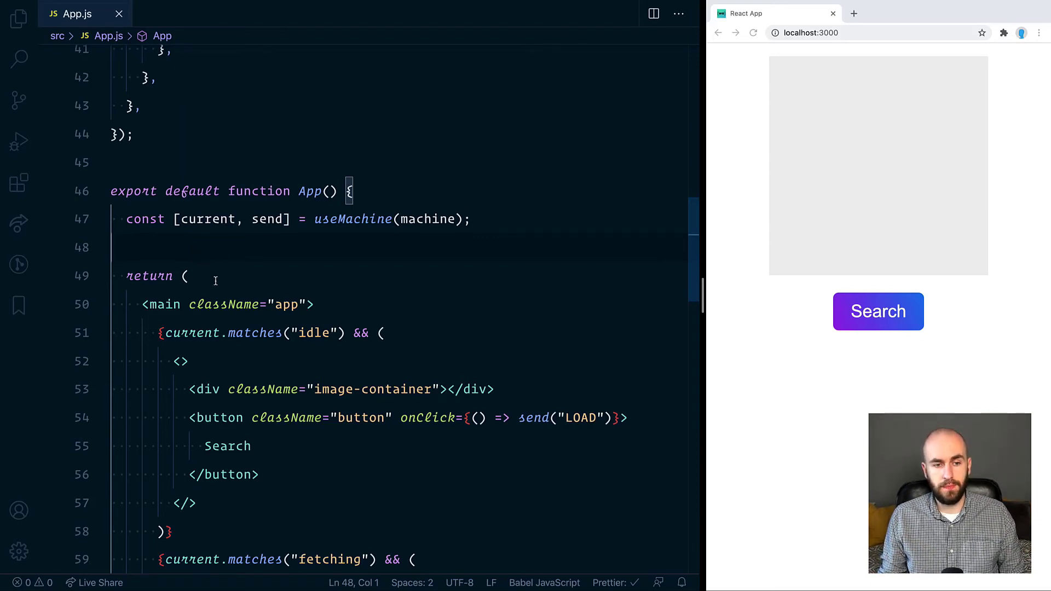
{"action": "mouse_move", "coordinate": [247, 272]}
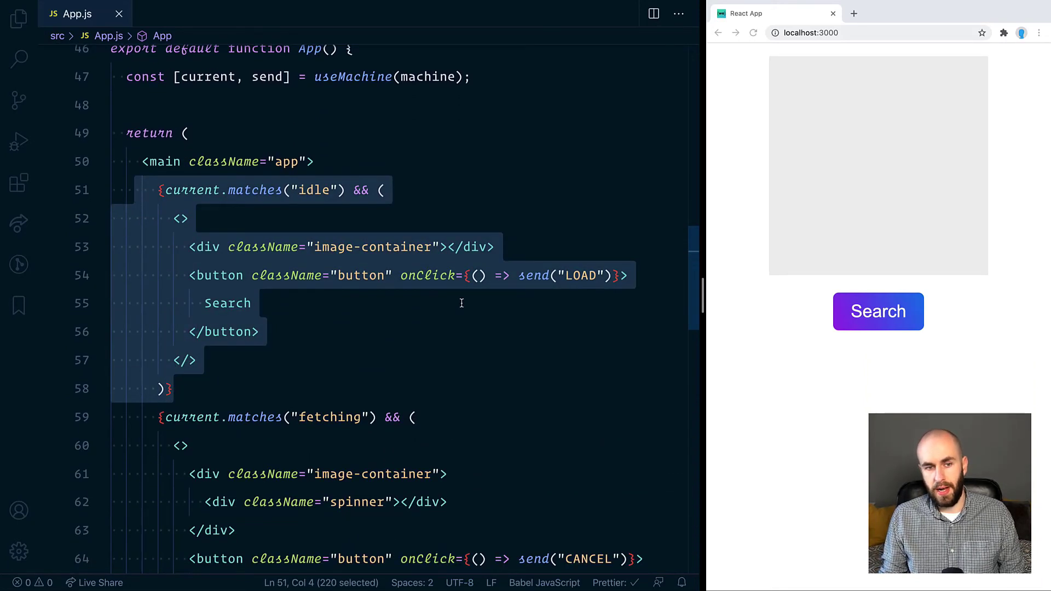
{"action": "left_click", "coordinate": [241, 312]}
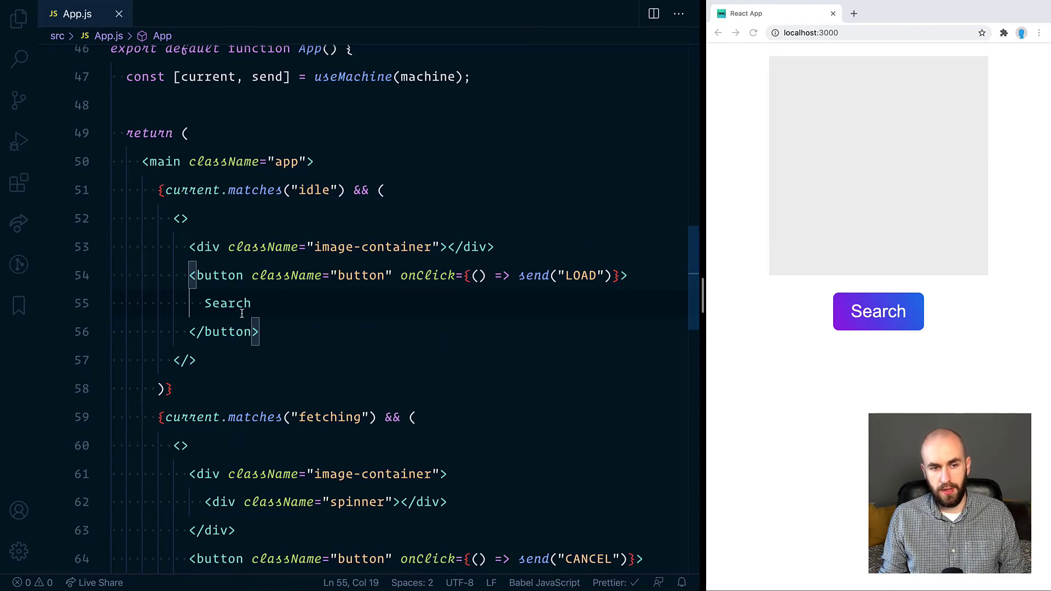
{"action": "scroll", "scroll_direction": "down", "scroll_amount": 3}
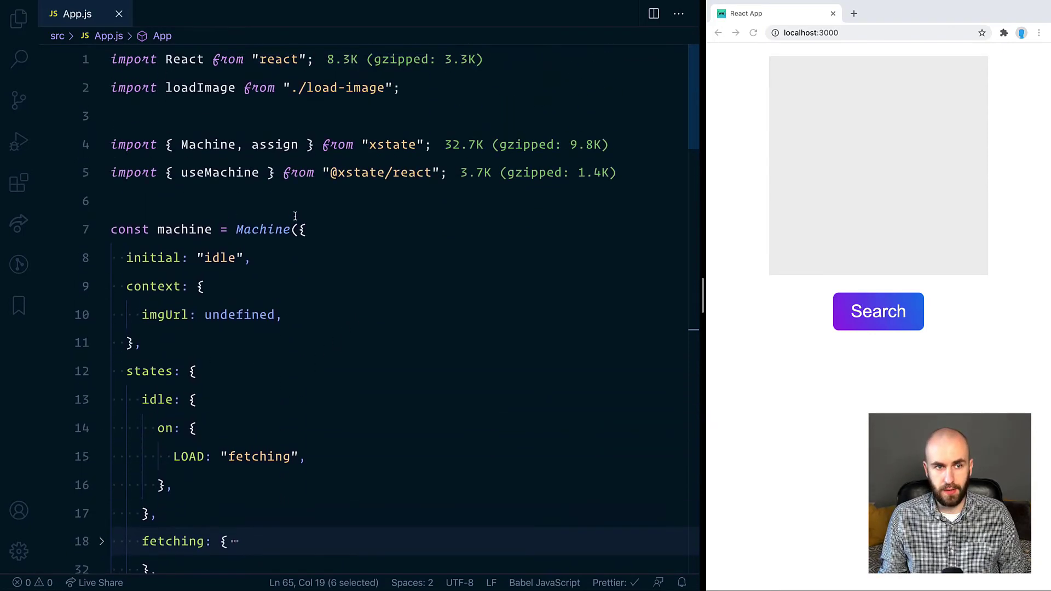
{"action": "left_click", "coordinate": [337, 201]}
{"action": "type", "text": "import {"}
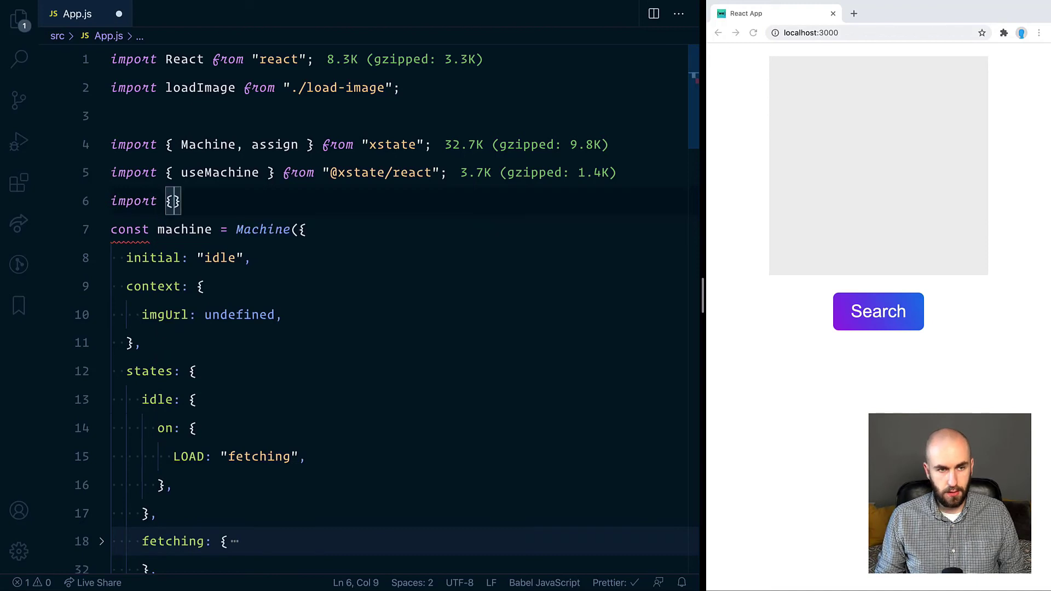
{"action": "type", "text": "inspect"}
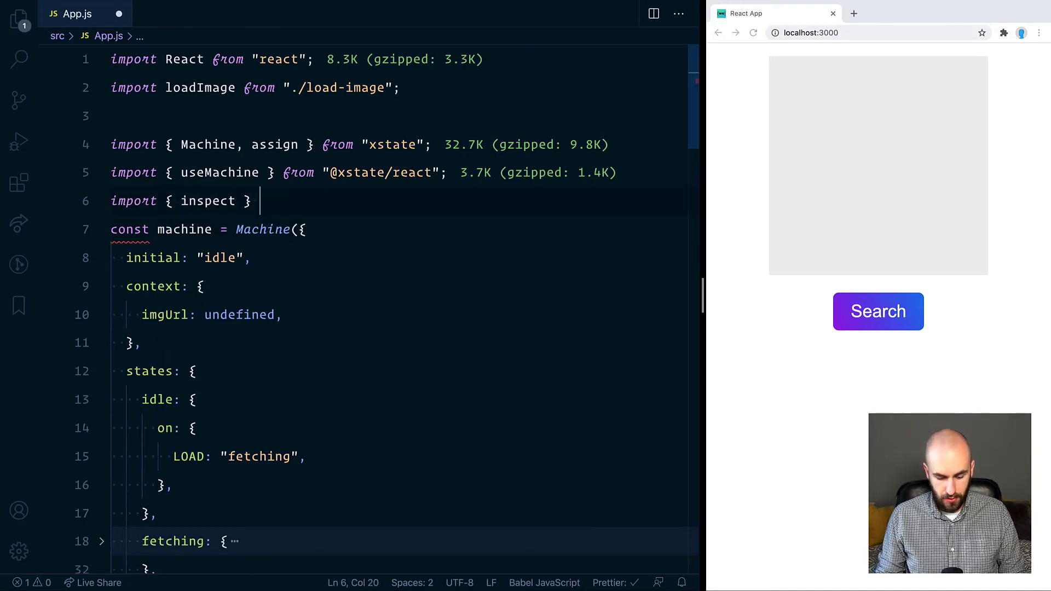
{"action": "type", "text": "from 'x"}
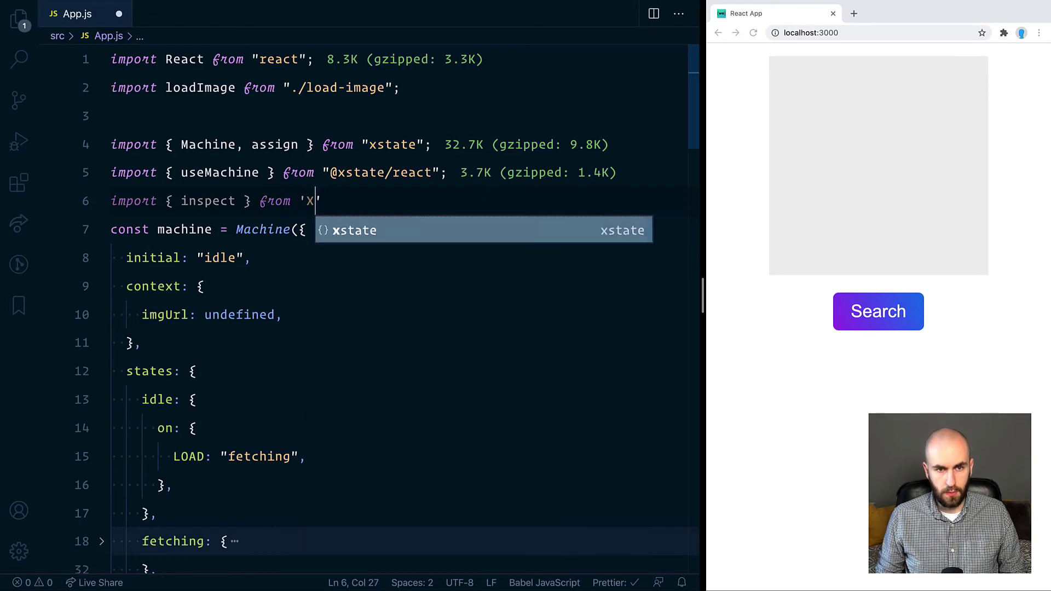
{"action": "type", "text": "@"}
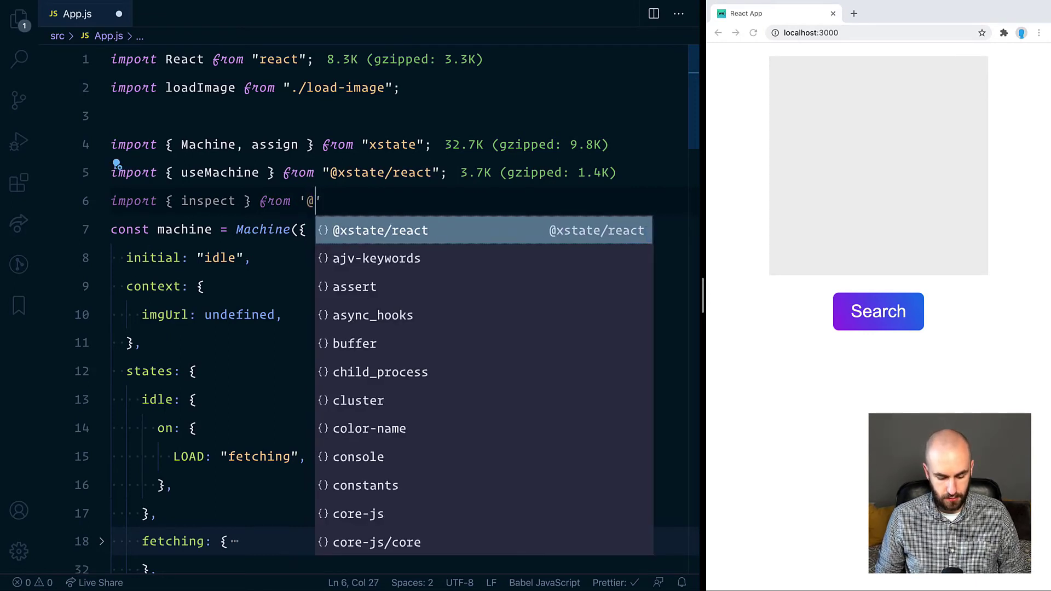
{"action": "type", "text": "xstate/inspect\";"}
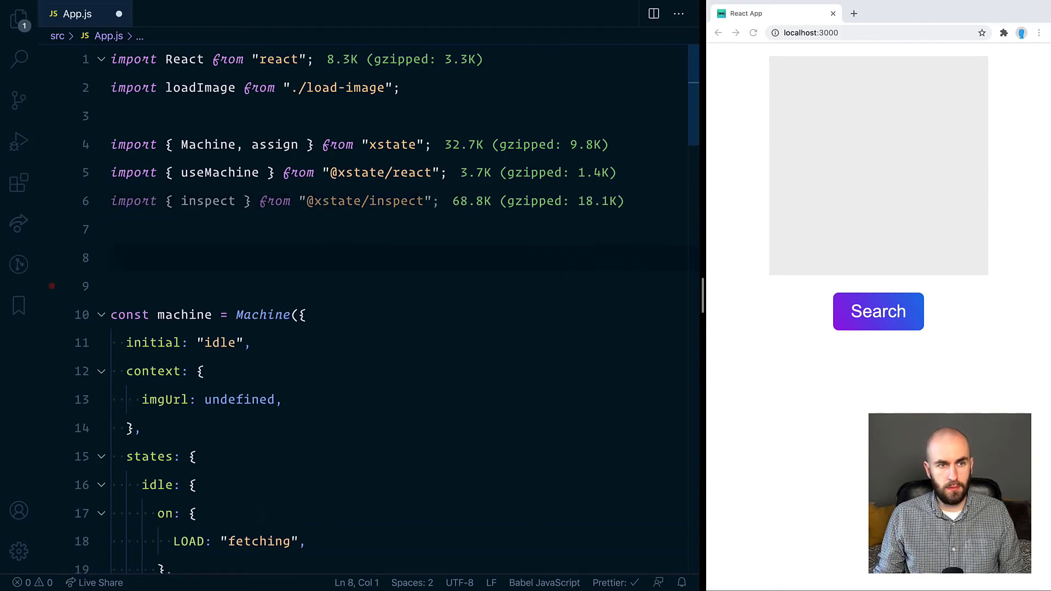
{"action": "type", "text": "inspect"}
{"action": "type", "text": "iframe: false"}
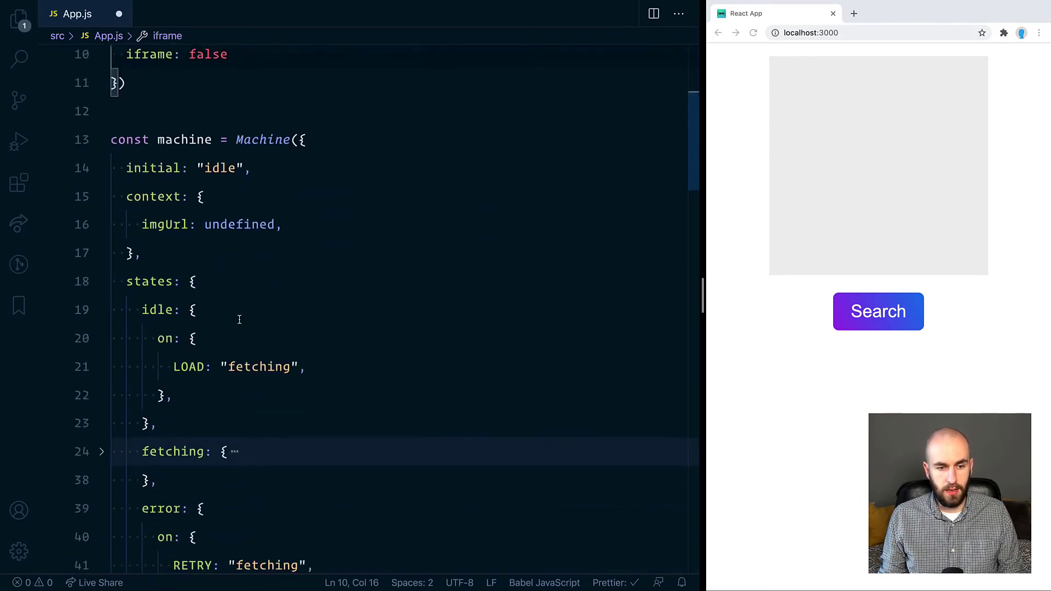
Step: Change the call to useMachine(machine, { devTools: true }) on line 53
{"action": "scroll", "scroll_direction": "down", "scroll_amount": 3}
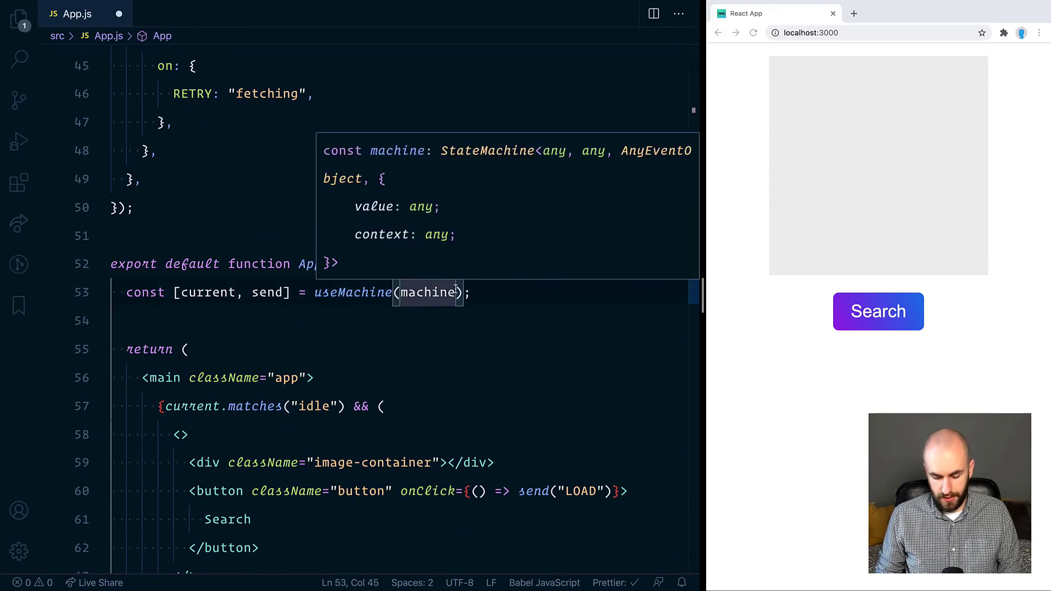
{"action": "type", "text": ", {}"}
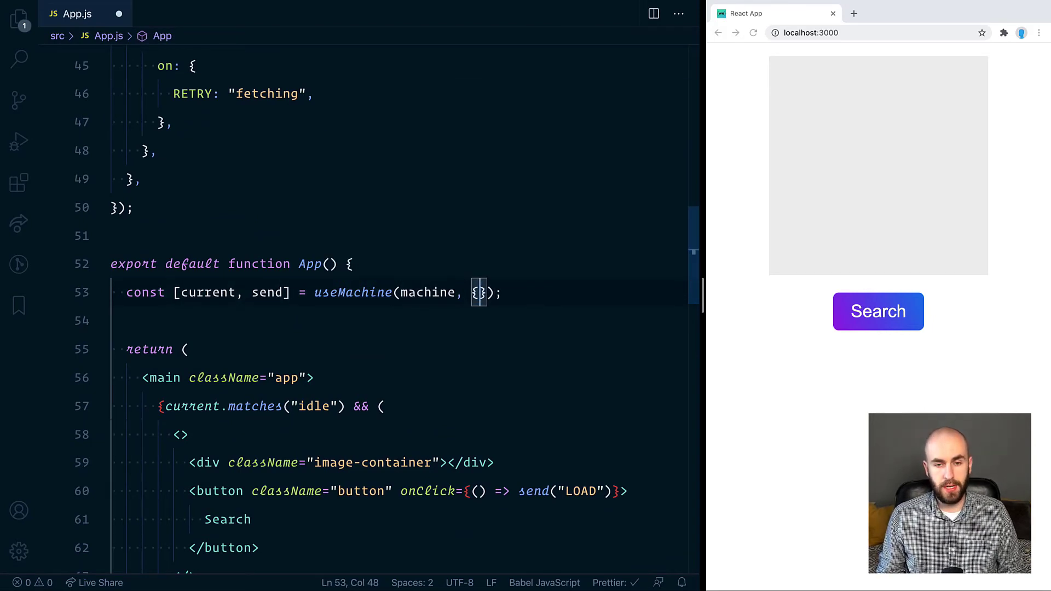
{"action": "type", "text": "devTools"}
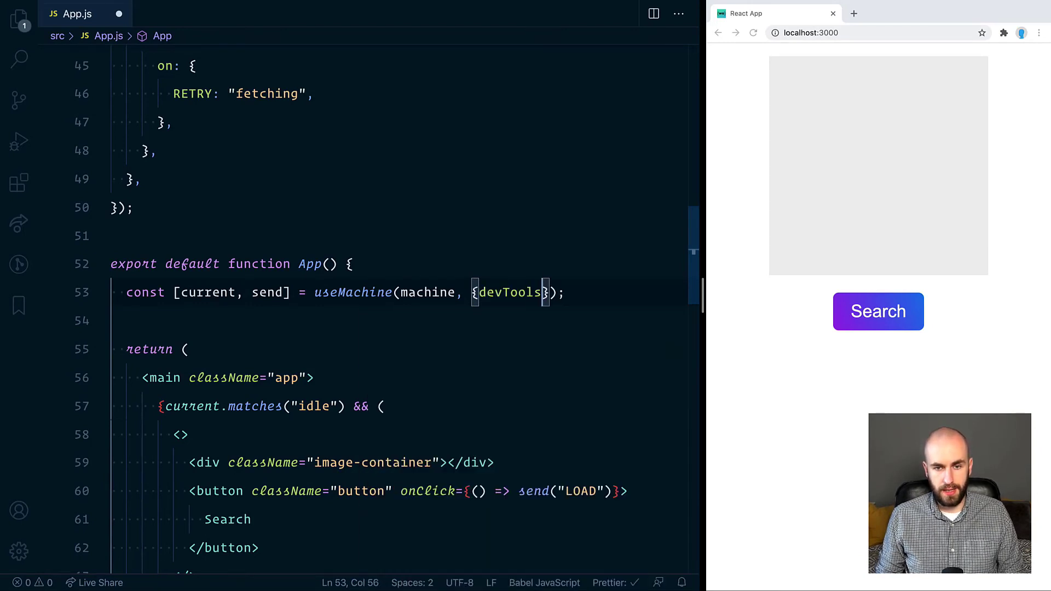
{"action": "type", "text": ": true"}
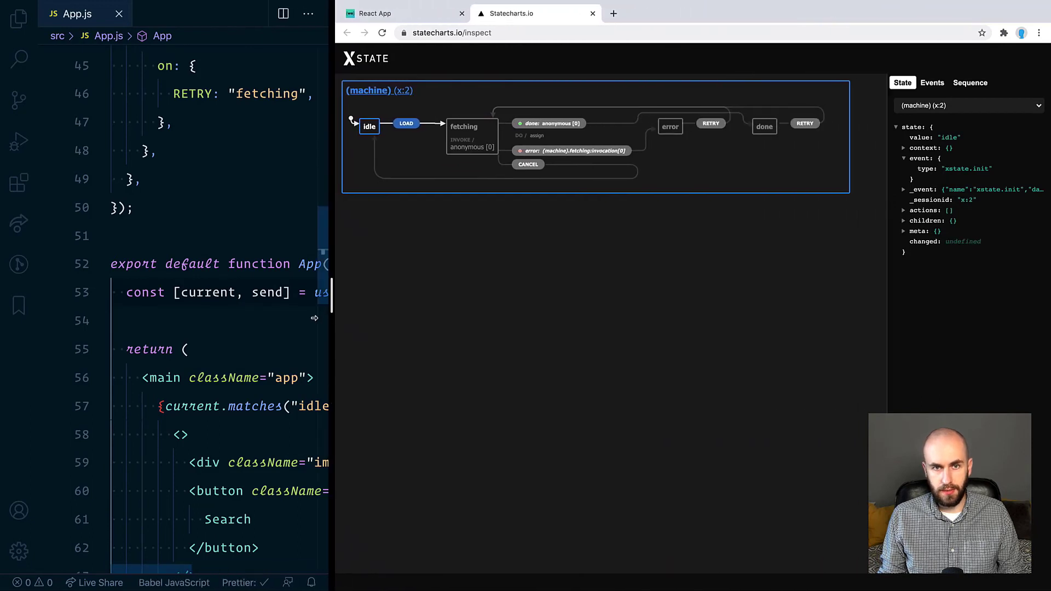
{"action": "mouse_move", "coordinate": [569, 356]}
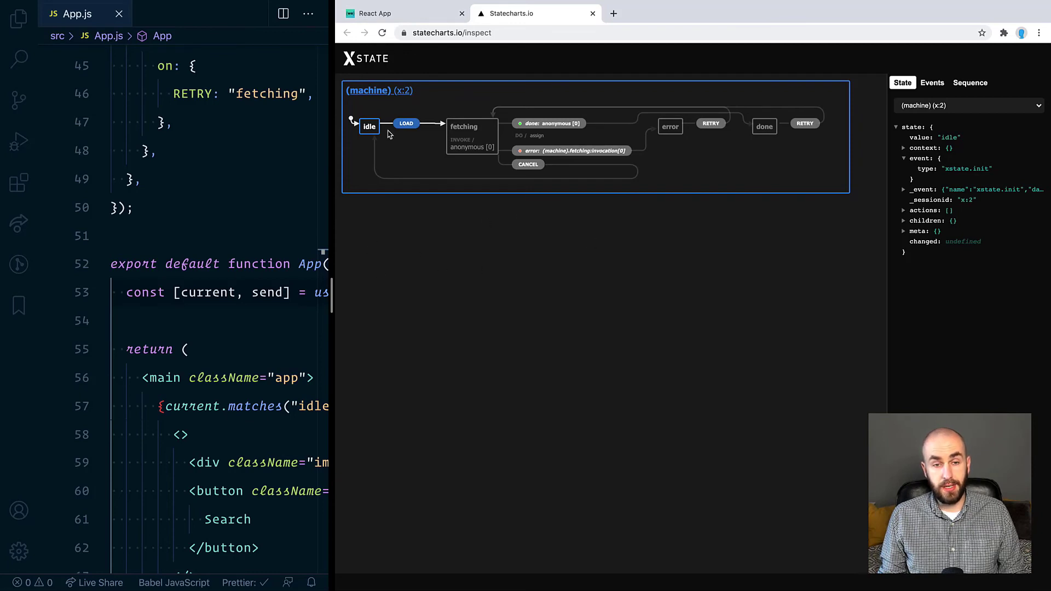
{"action": "mouse_move", "coordinate": [469, 266]}
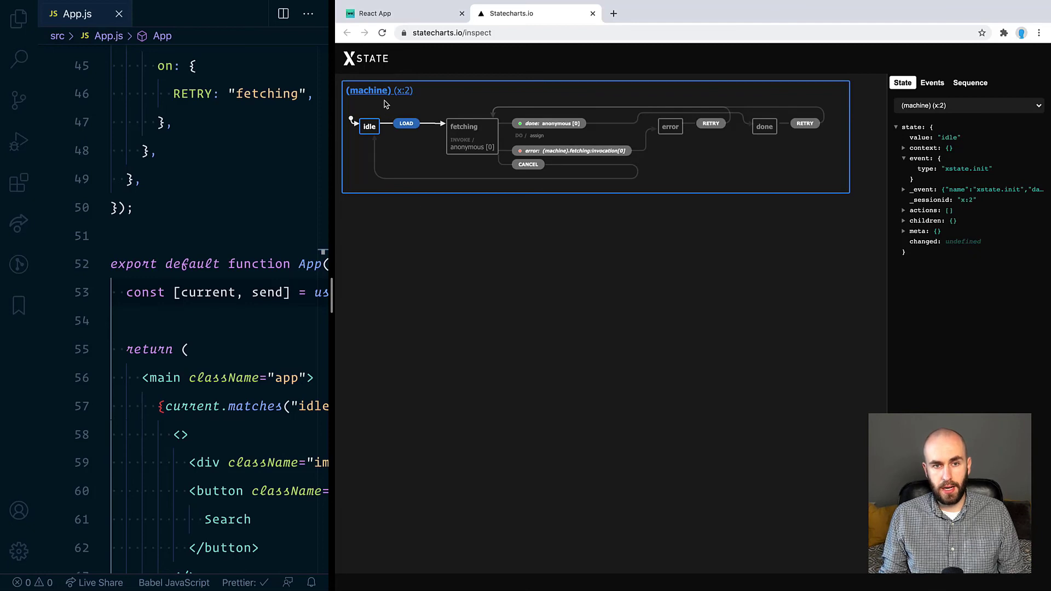
{"action": "mouse_move", "coordinate": [437, 112]}
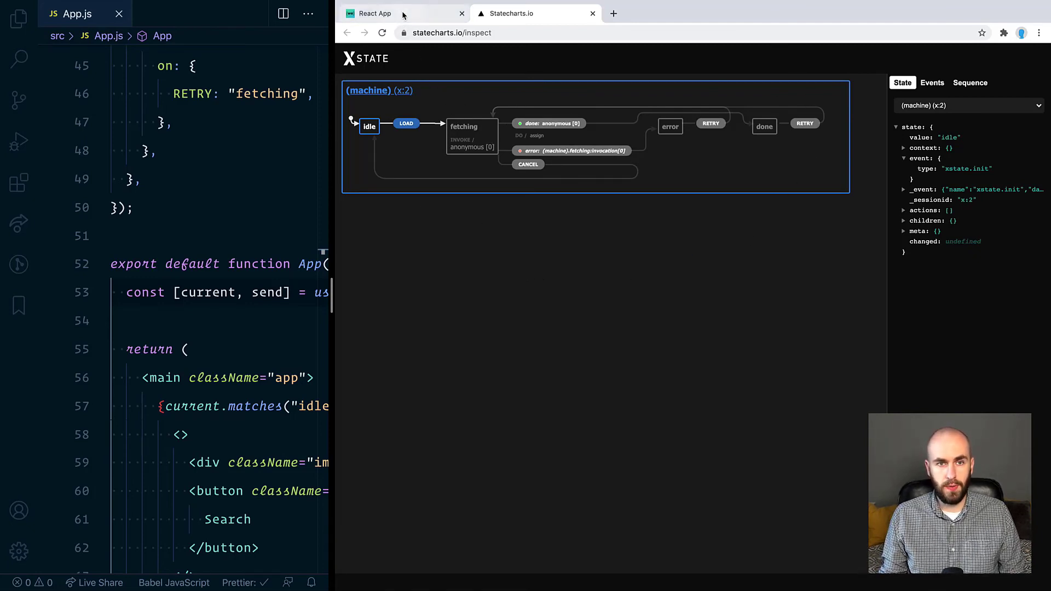
Step: Check the React app, then send LOAD from the Statecharts.io diagram
{"action": "left_click", "coordinate": [374, 13]}
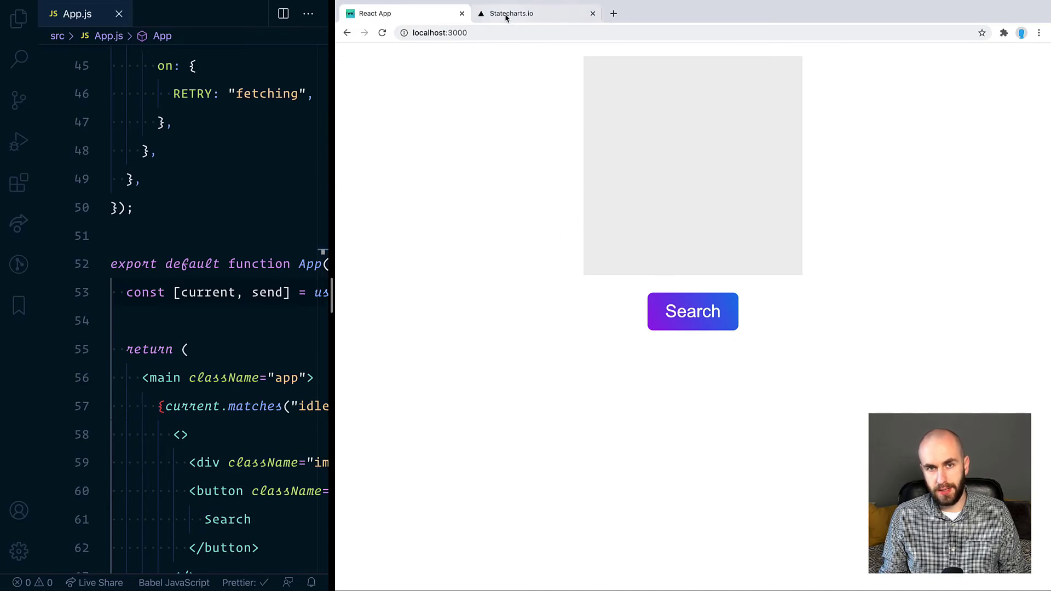
{"action": "left_click", "coordinate": [529, 13]}
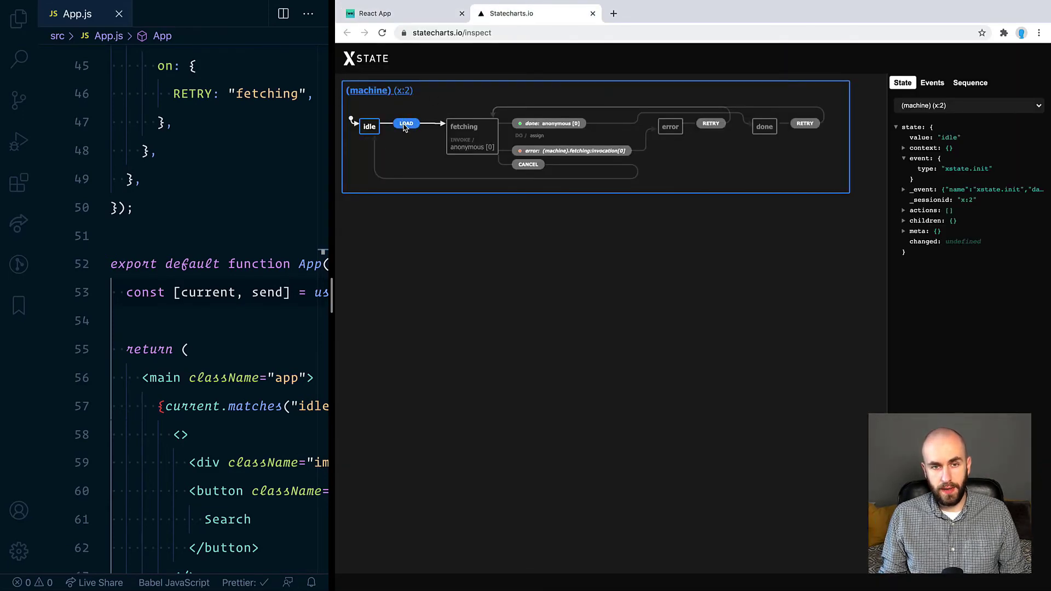
{"action": "left_click", "coordinate": [406, 124]}
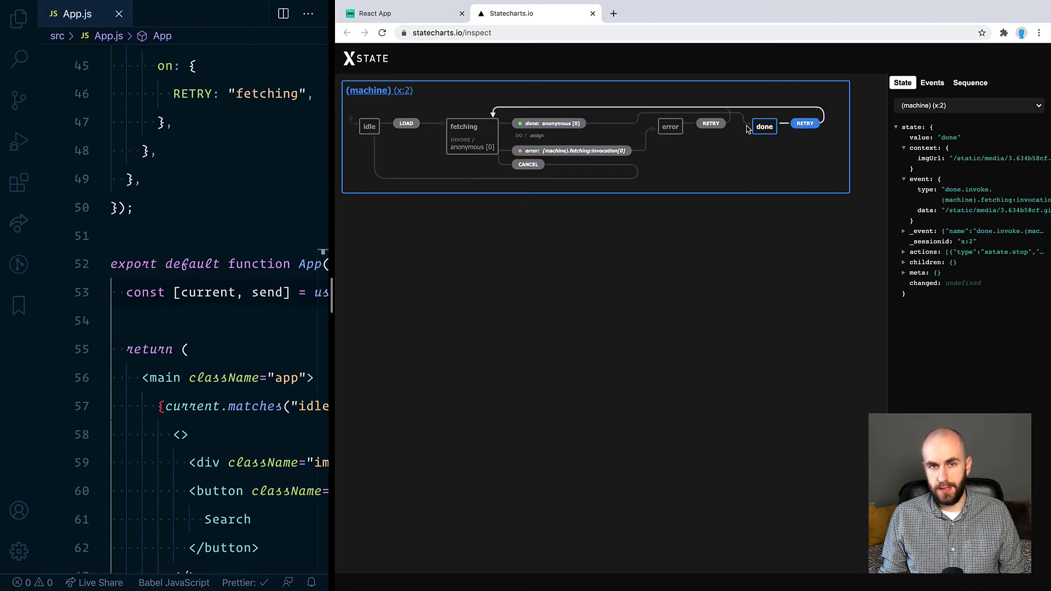
Step: View the loaded GIF, fetch another image, and watch fetching in the inspector
{"action": "left_click", "coordinate": [402, 12]}
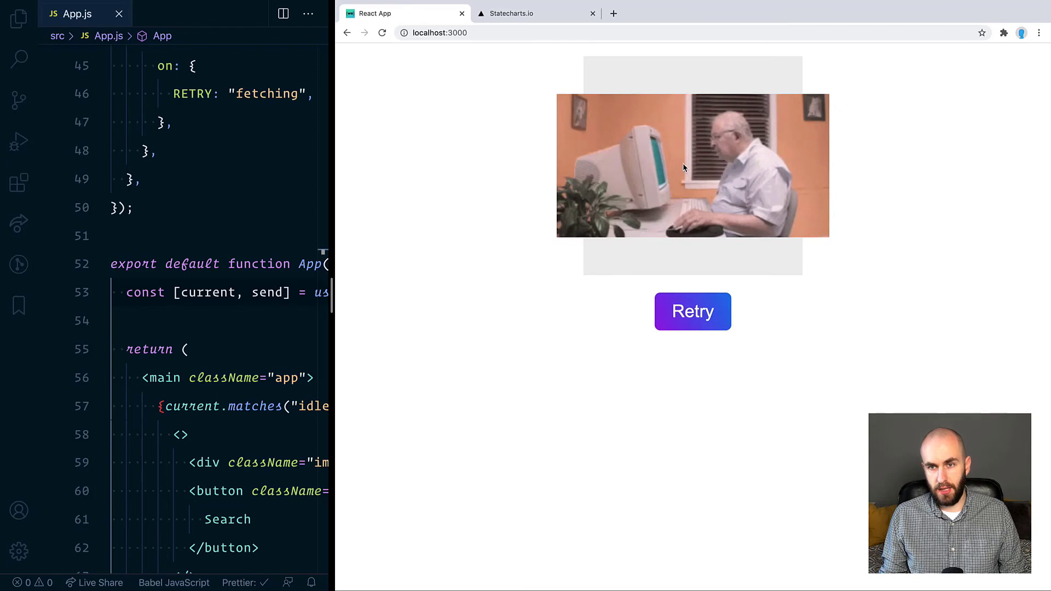
{"action": "left_click", "coordinate": [692, 310]}
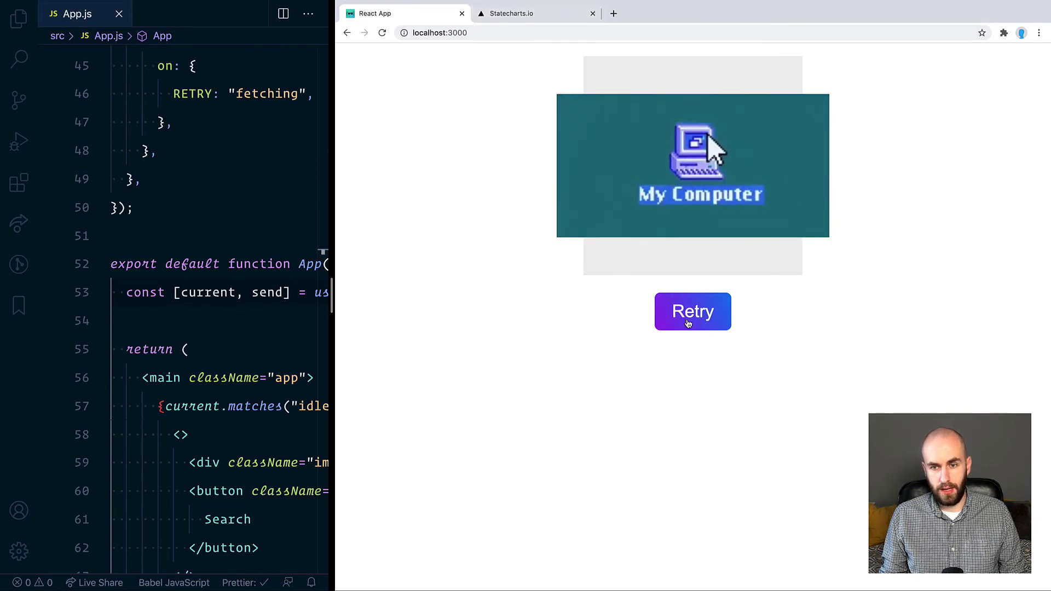
{"action": "left_click", "coordinate": [532, 13]}
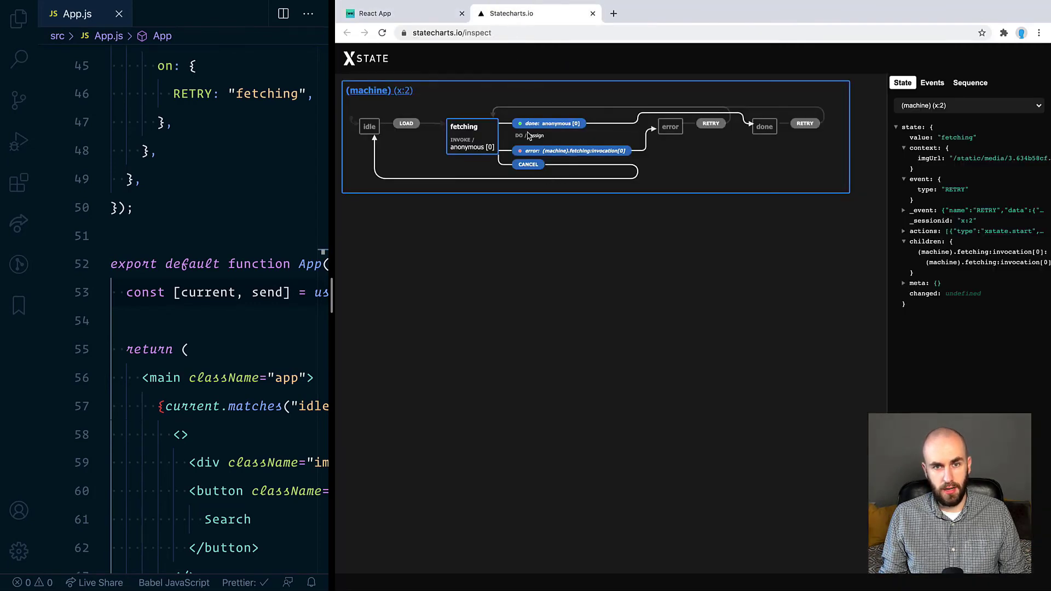